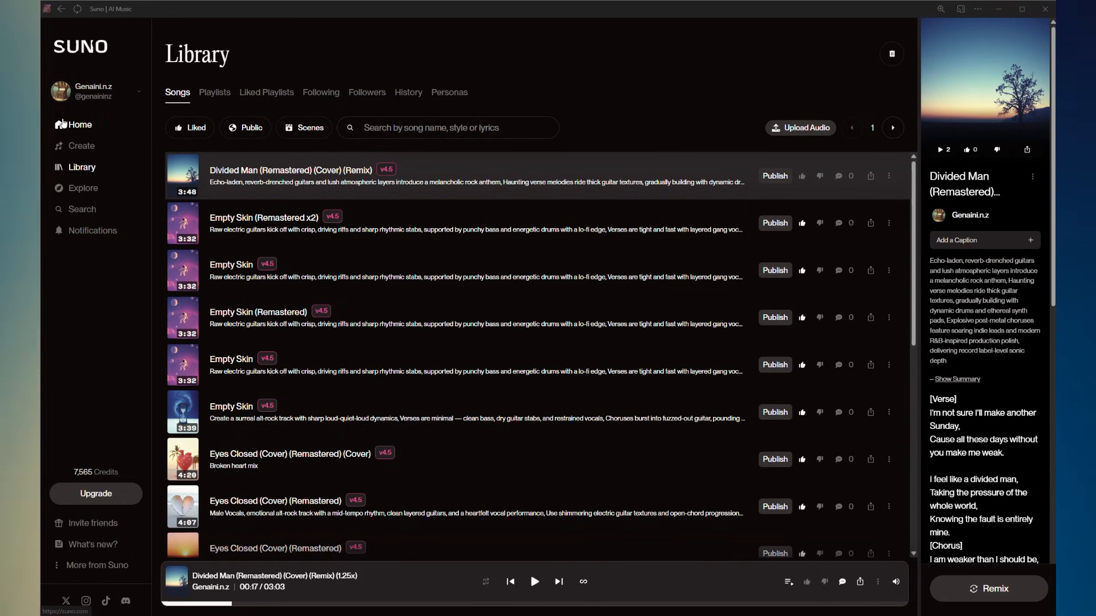
View a featured track's remix options on Home, then open Divided Man (Remastered).
click(80, 125)
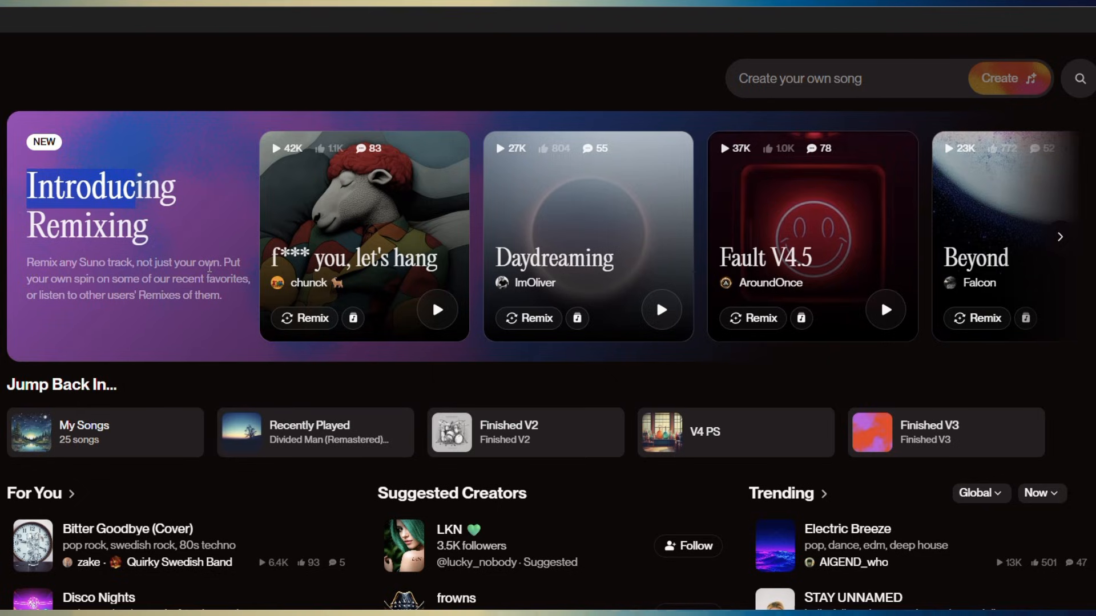
mouse_move(158, 281)
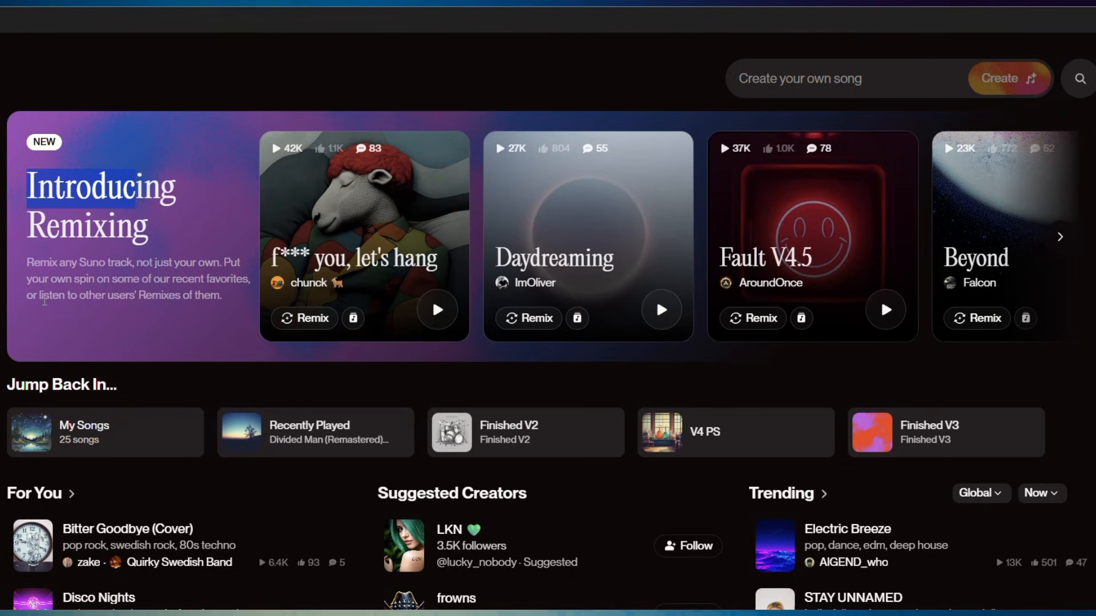
mouse_move(168, 301)
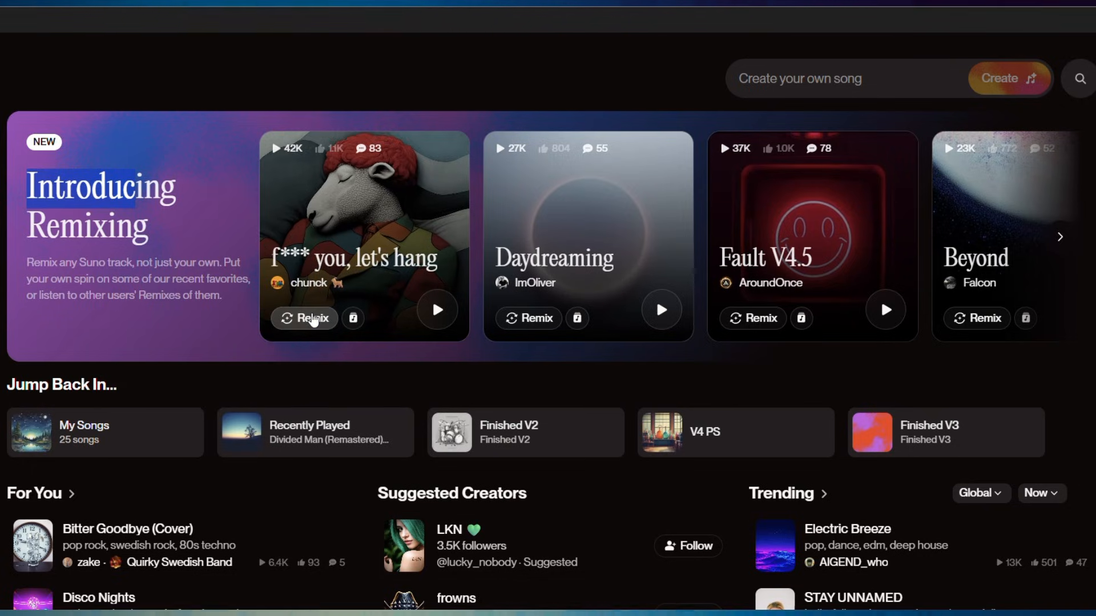
click(304, 318)
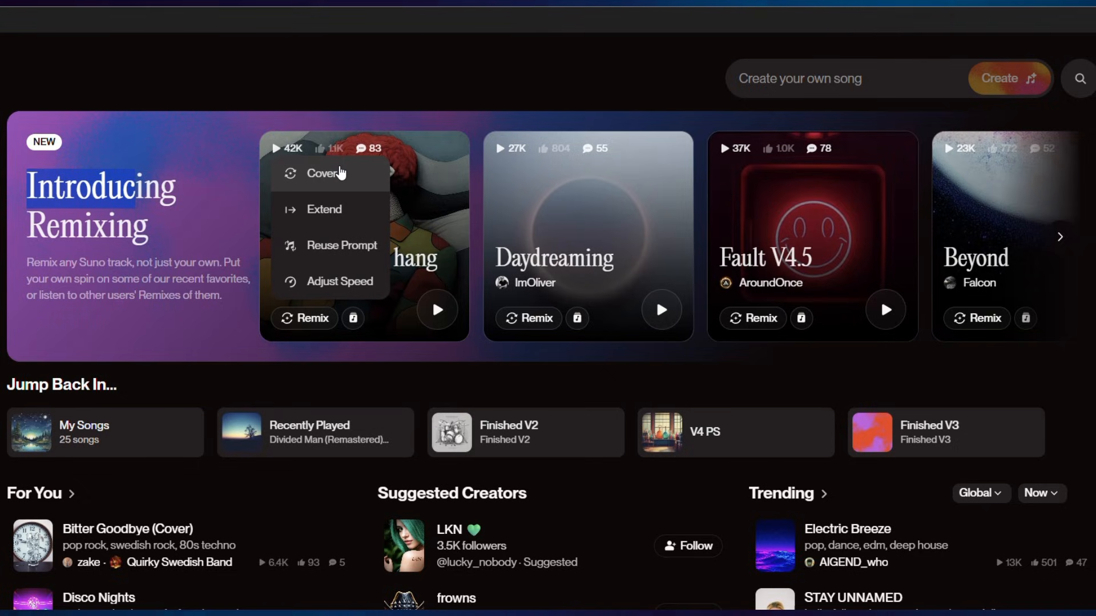
mouse_move(339, 281)
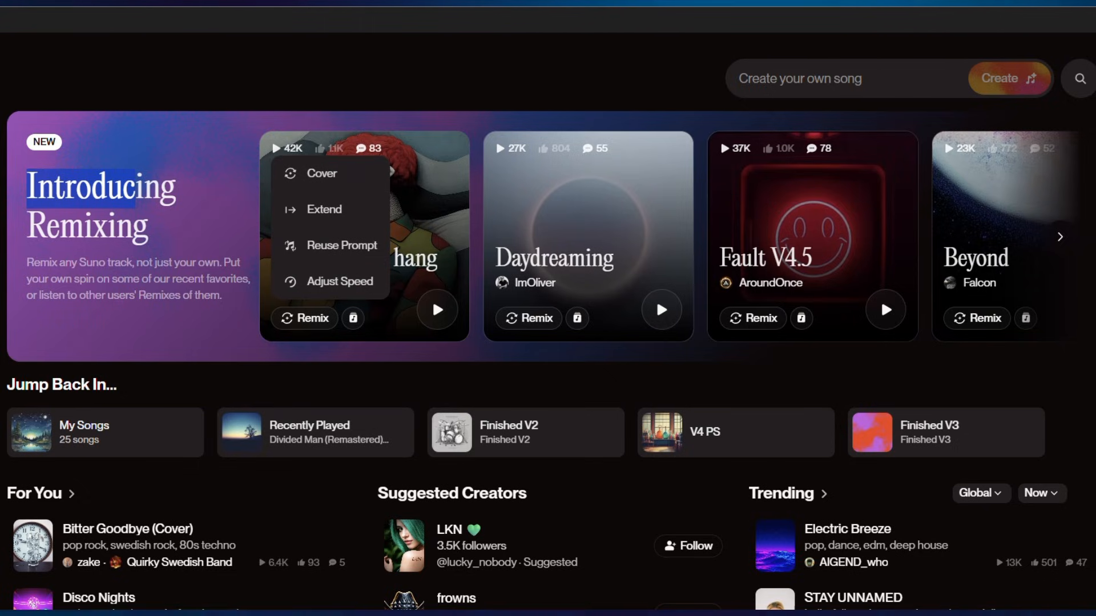
click(314, 432)
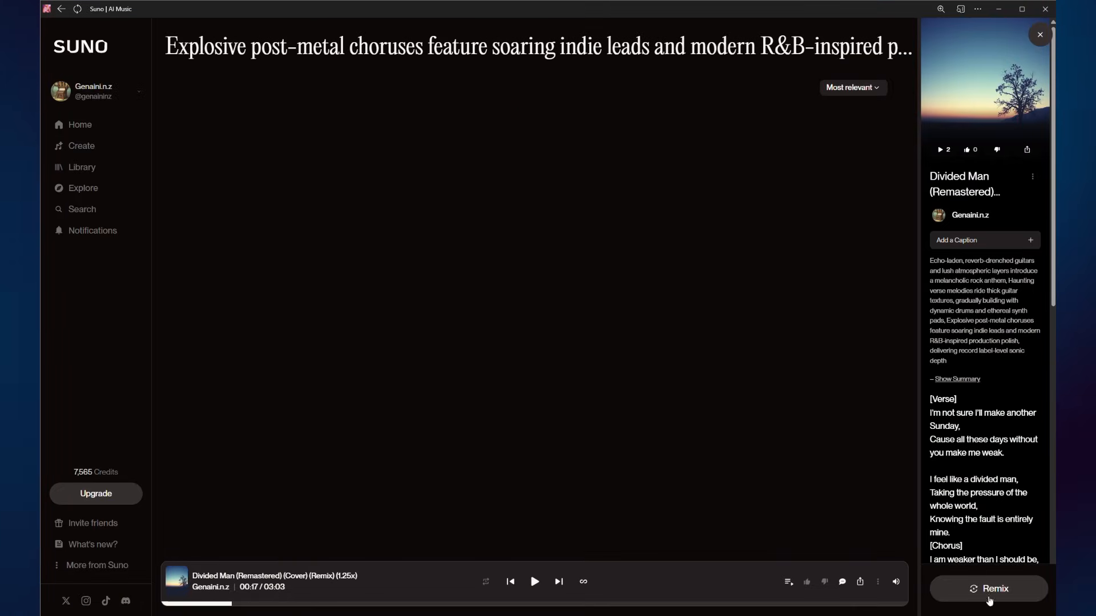
mouse_move(993, 606)
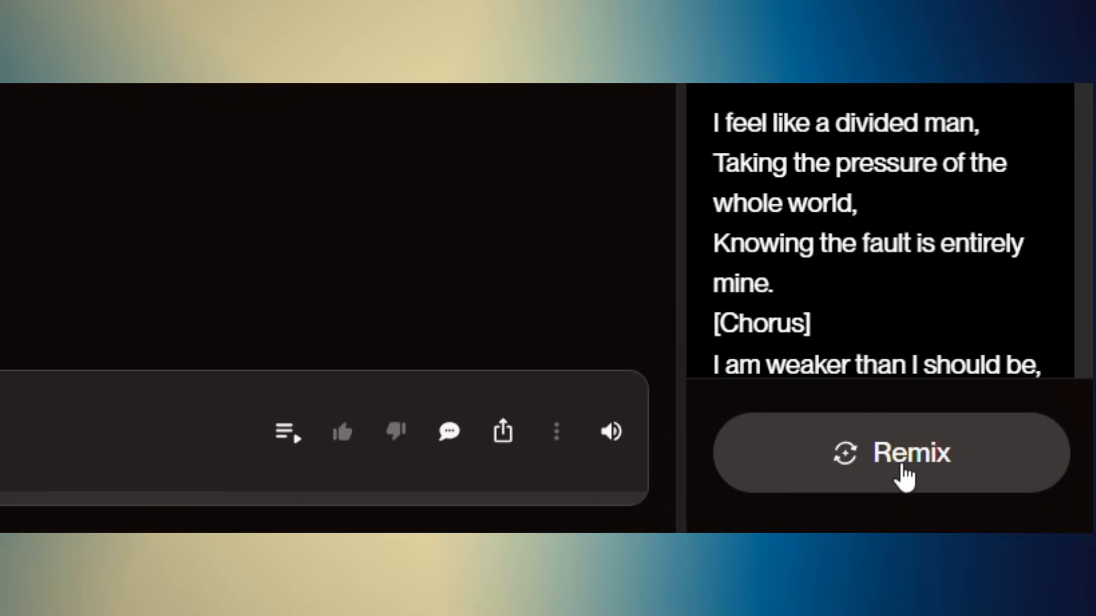
Open the Cover remix form for Divided Man (Remastered) from its Remix menu.
click(891, 453)
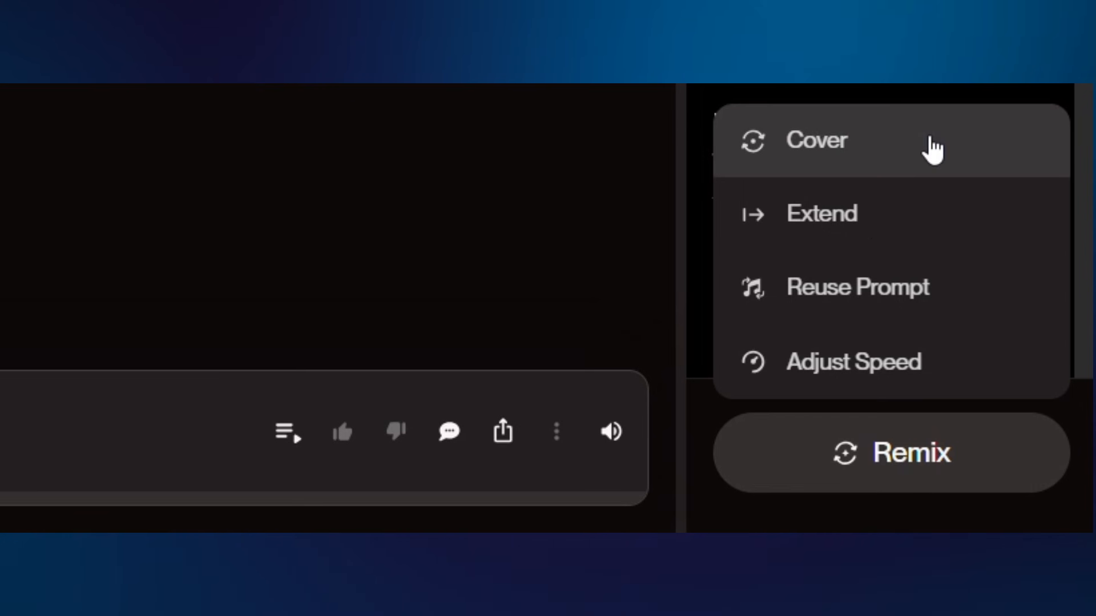
click(816, 141)
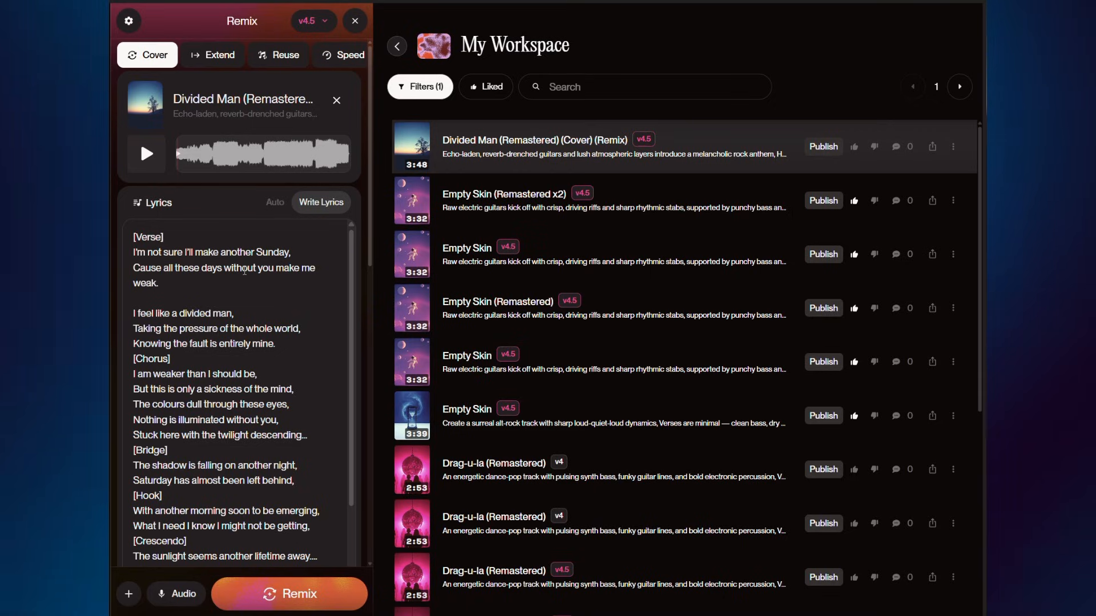
Review the cover lyrics, set the style description to 'Raps', and submit the remix.
scroll(down, 3)
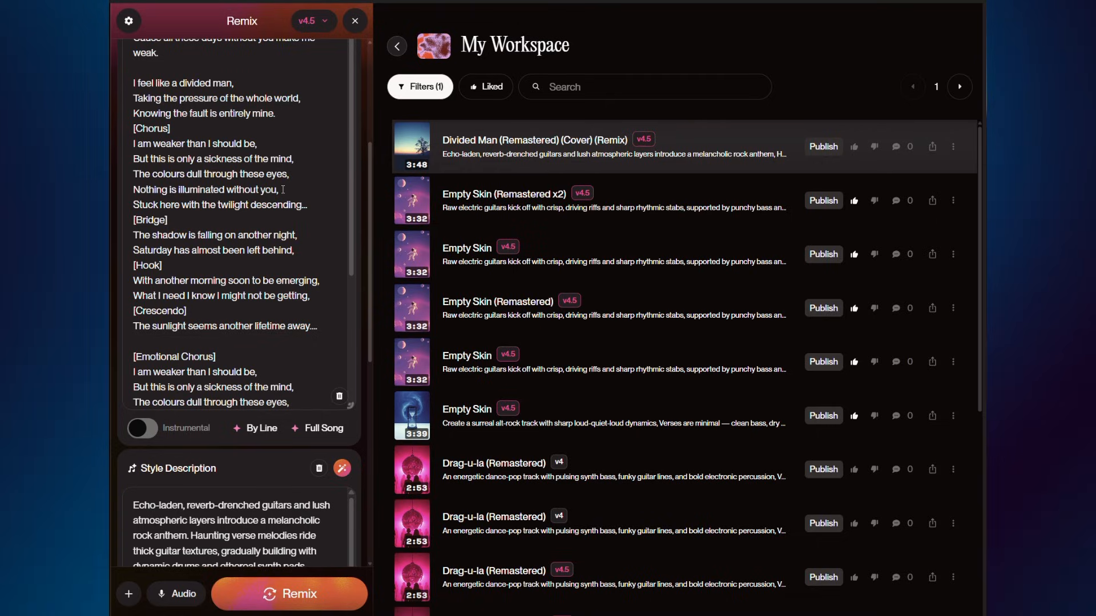
scroll(down, 3)
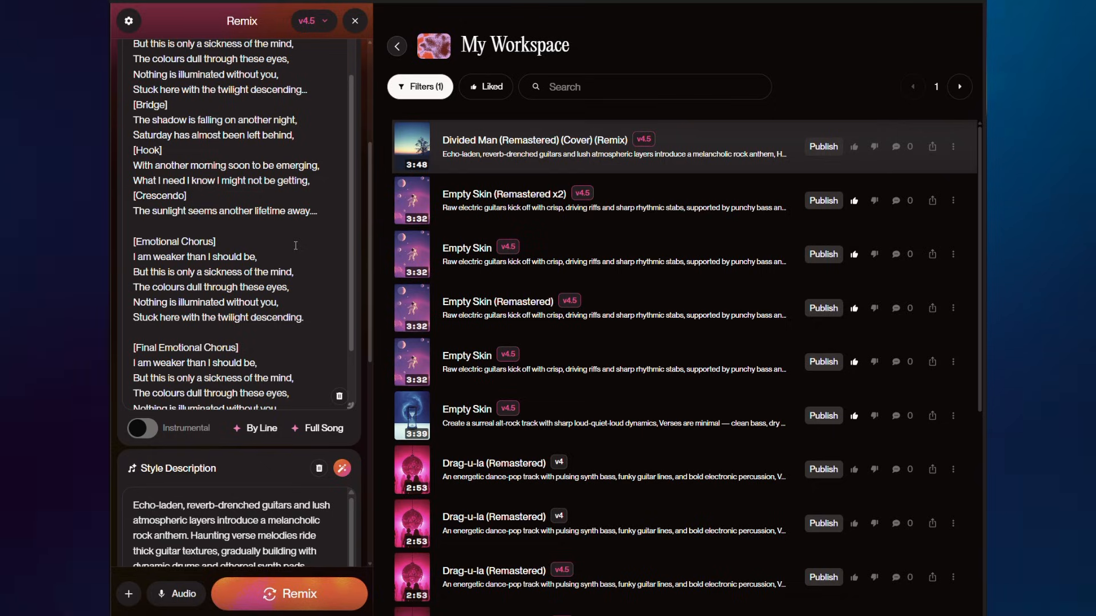
scroll(down, 3)
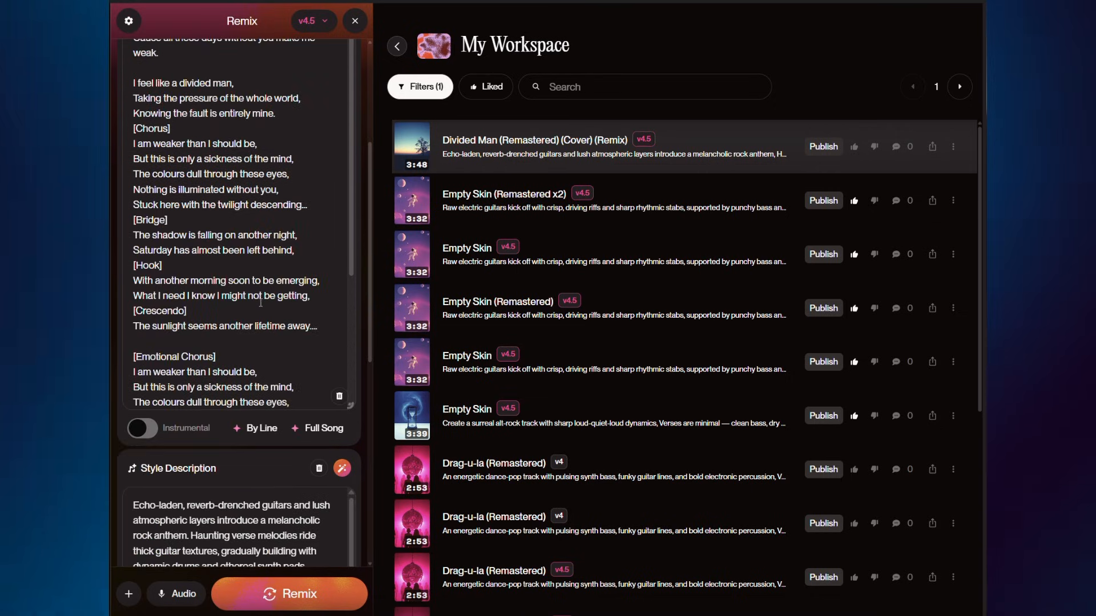
click(148, 54)
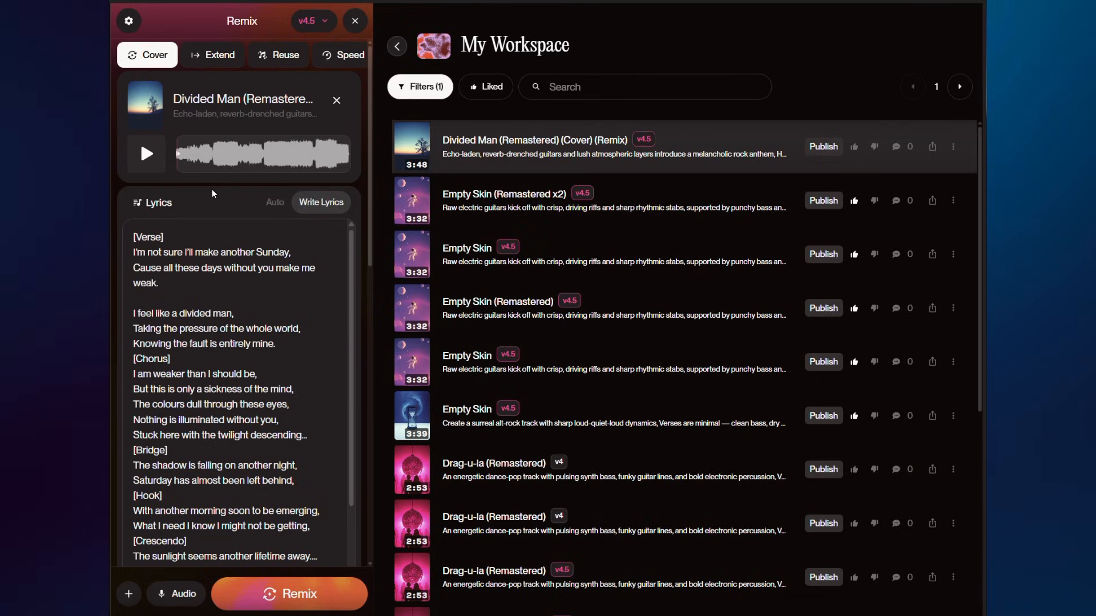
scroll(down, 3)
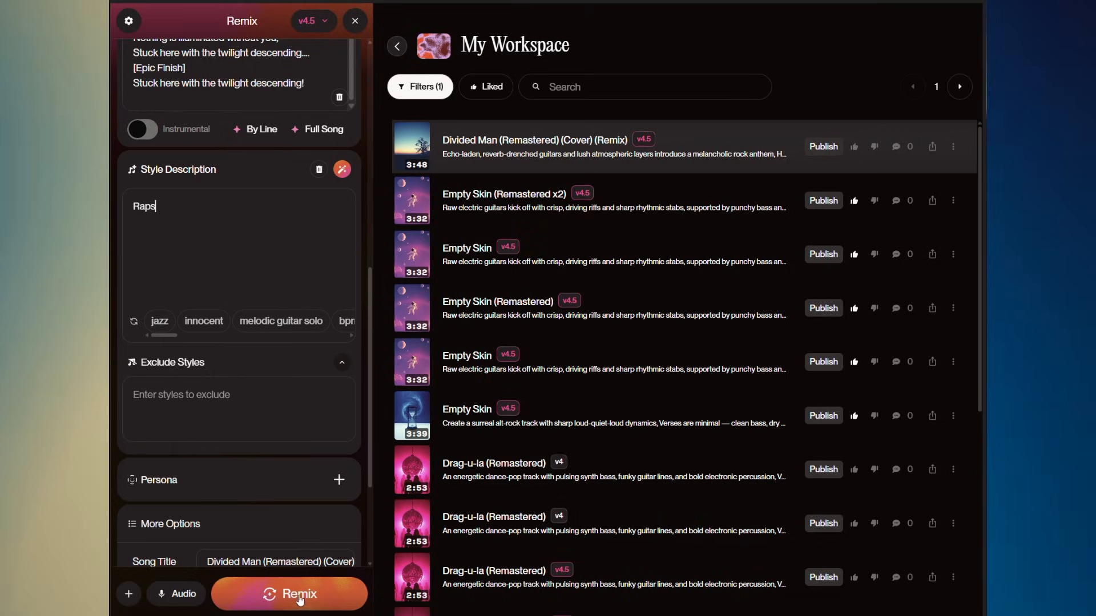
click(289, 594)
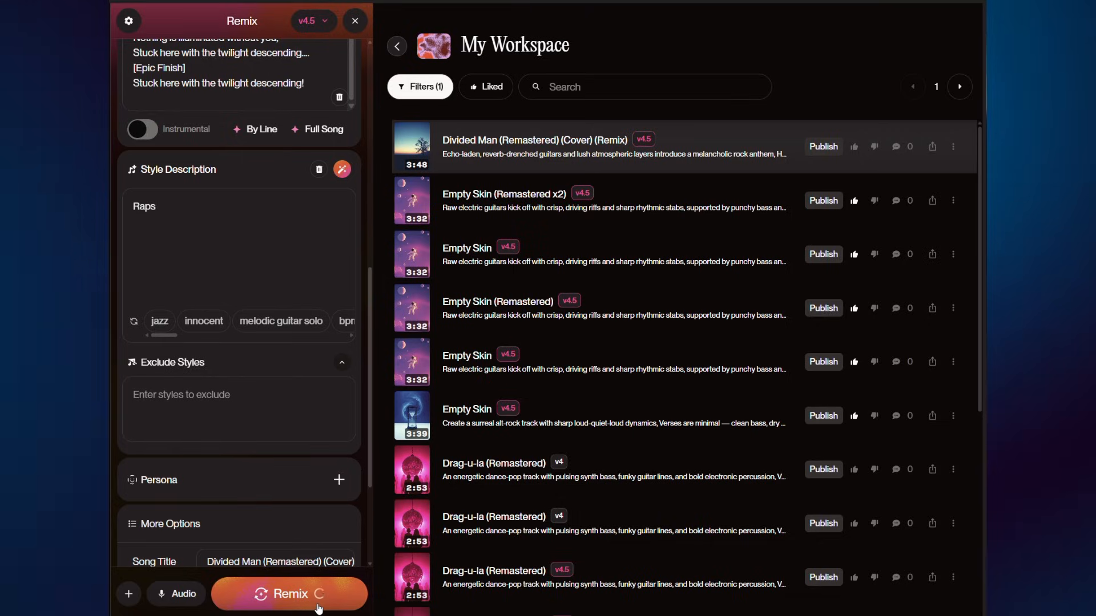
click(287, 594)
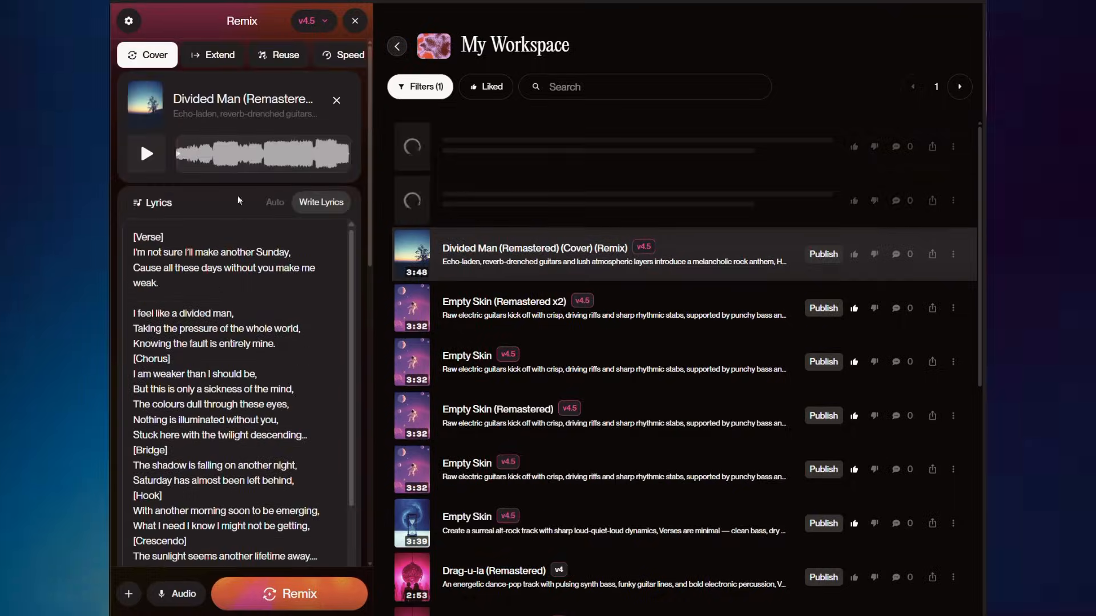
Extend Divided Man starting at 02:53 with the lyric 'This is the end'.
click(219, 54)
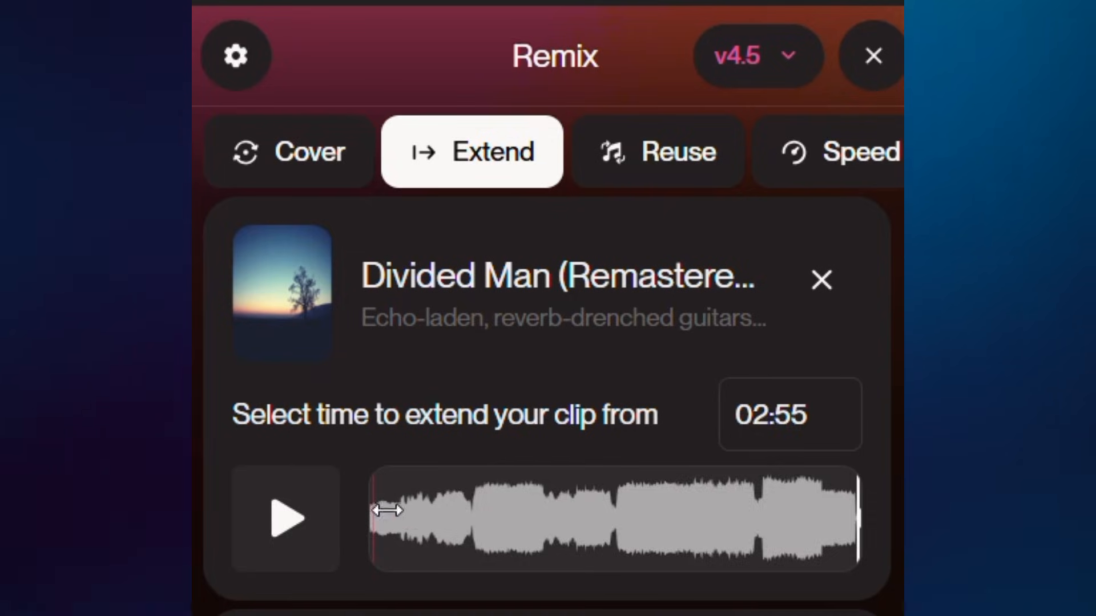
drag(392, 510, 622, 510)
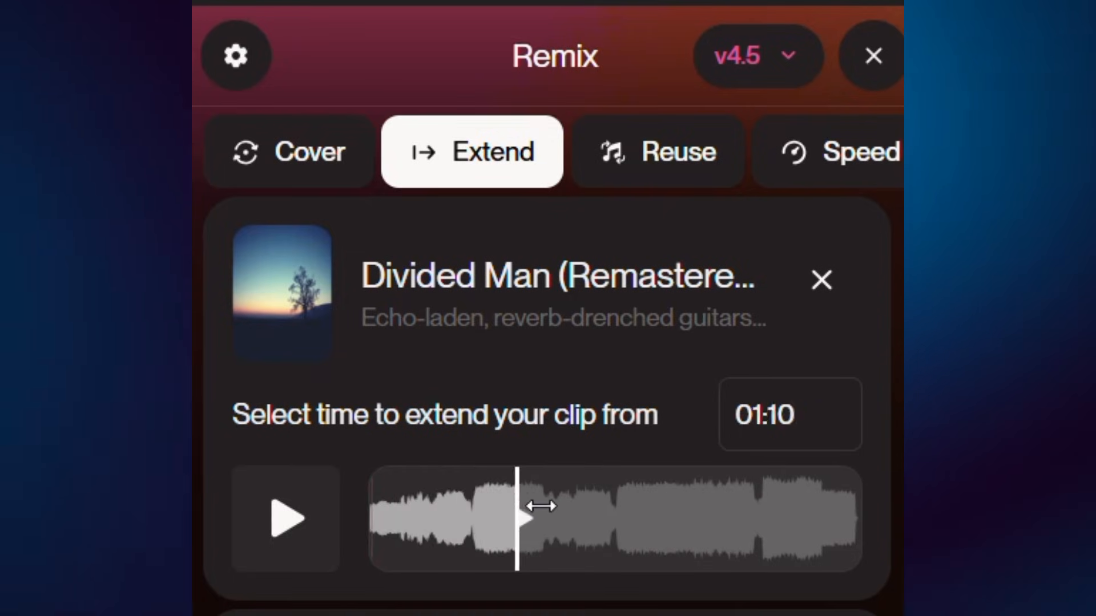
drag(521, 507, 765, 507)
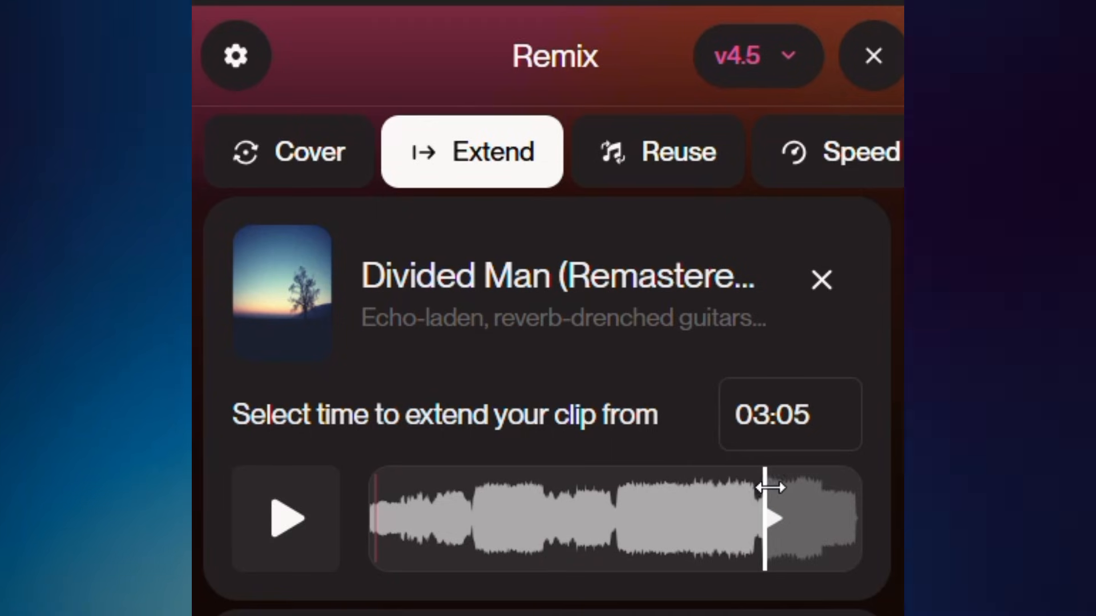
drag(767, 504, 739, 500)
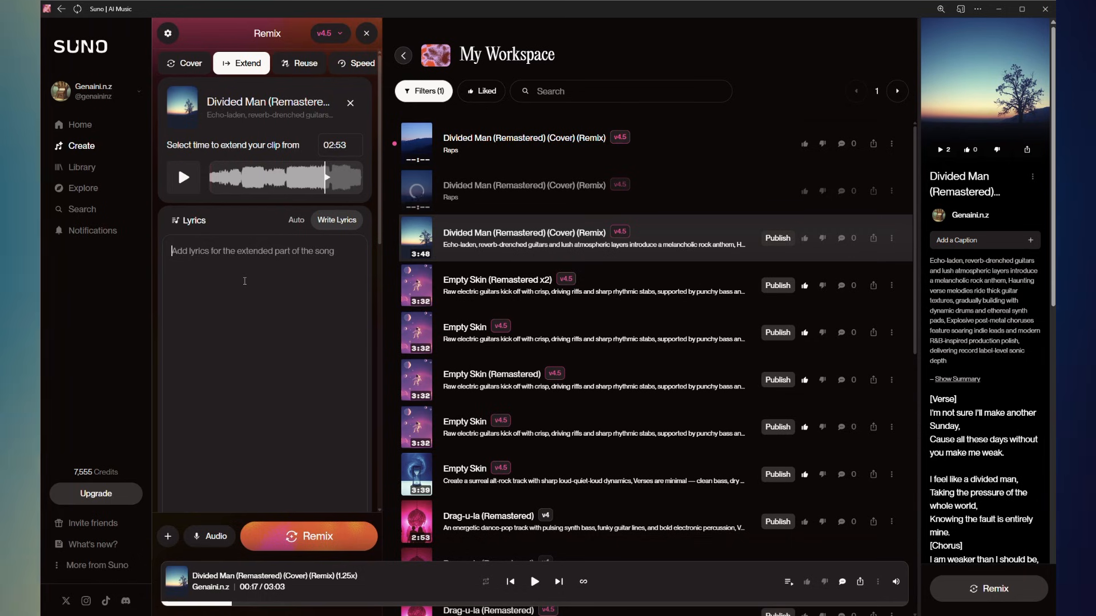
text(This is the end)
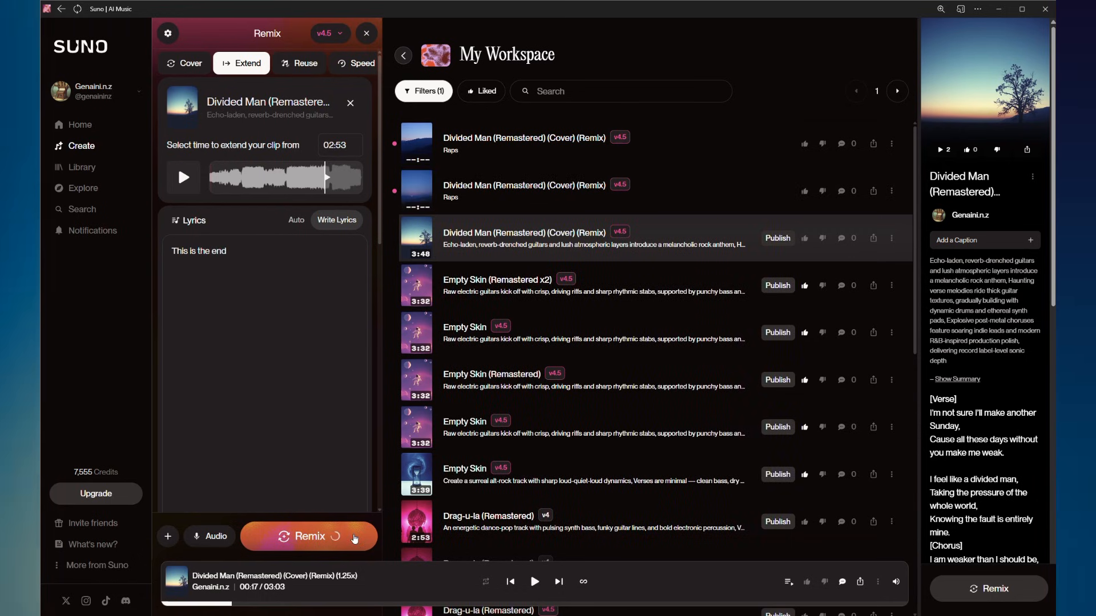
click(308, 536)
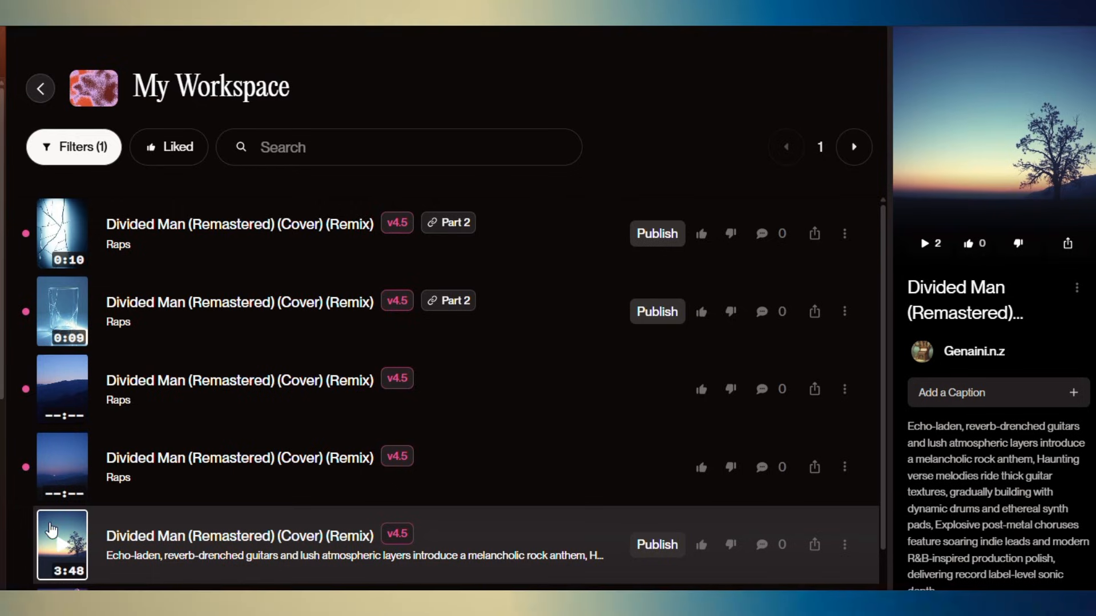
mouse_move(62, 467)
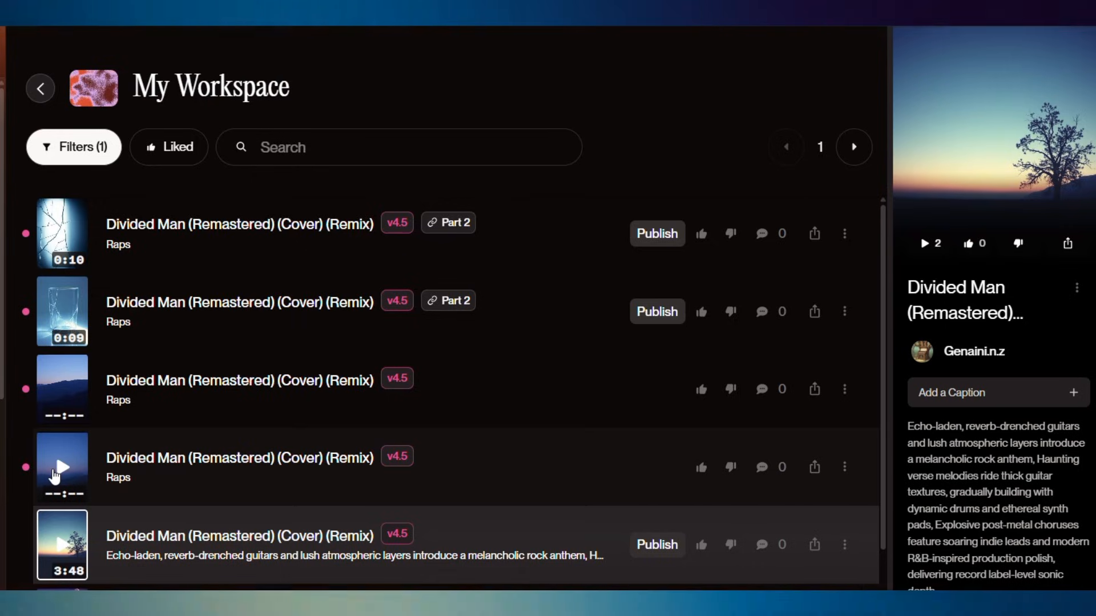
Play and then pause each finished rap cover, the 4:00 and 3:21 versions.
click(62, 467)
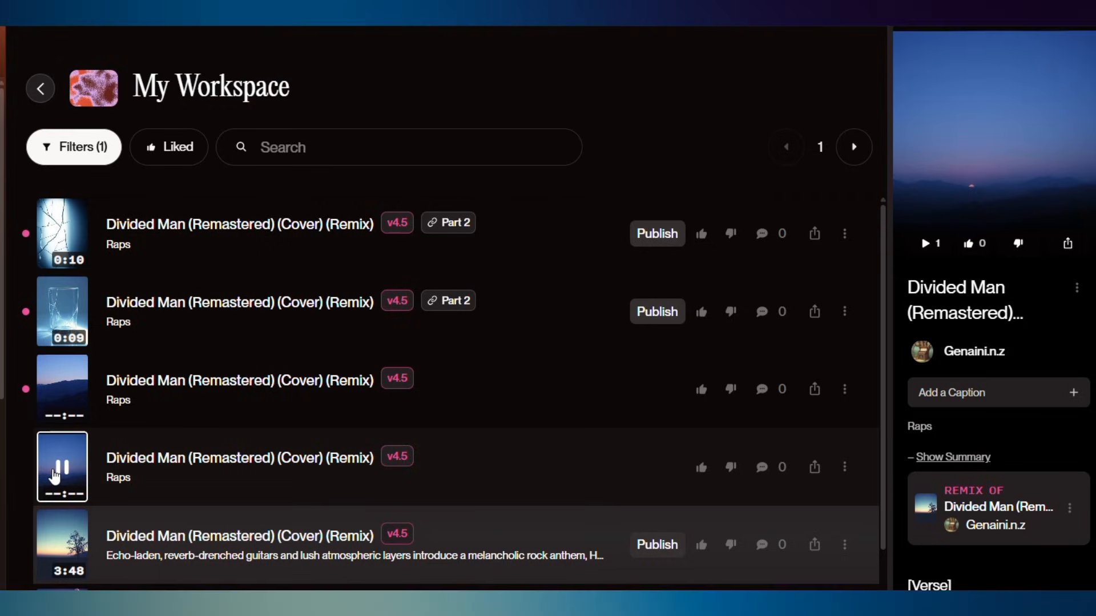
click(62, 467)
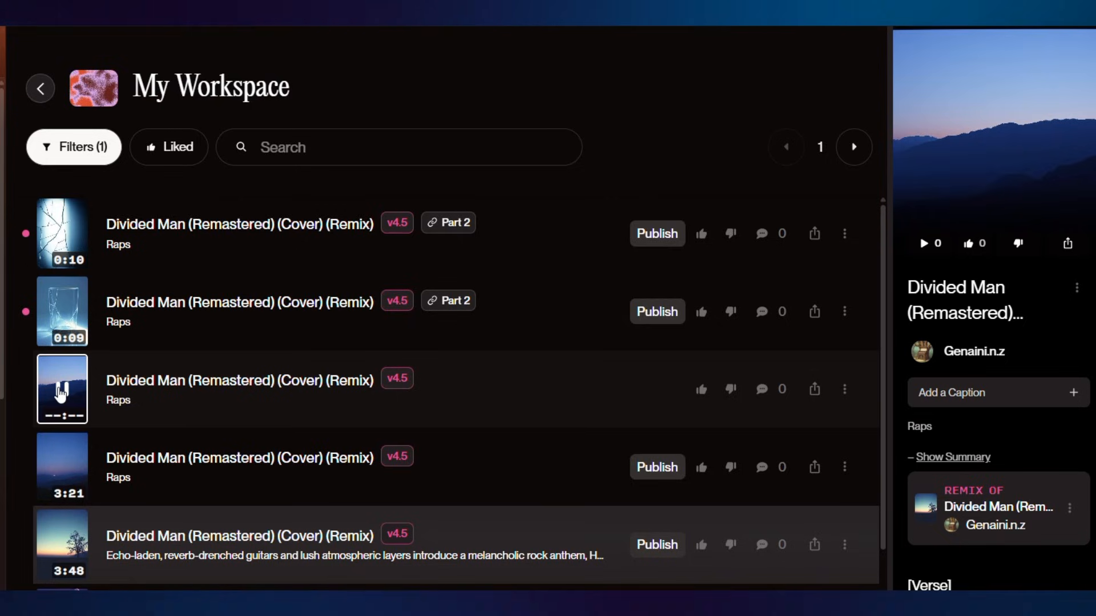
click(61, 390)
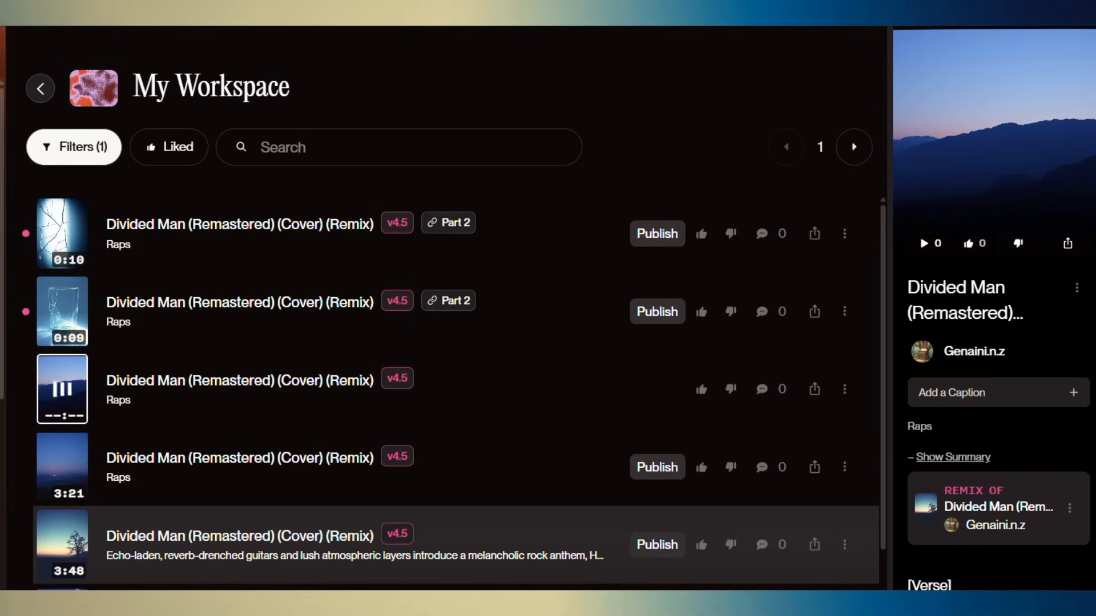
click(62, 388)
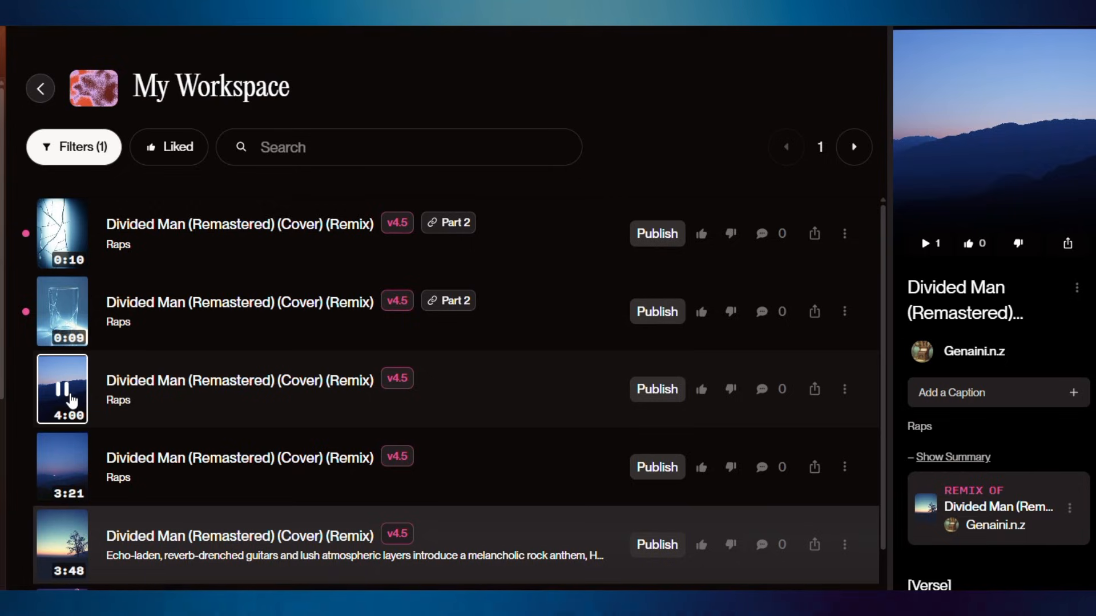
click(62, 389)
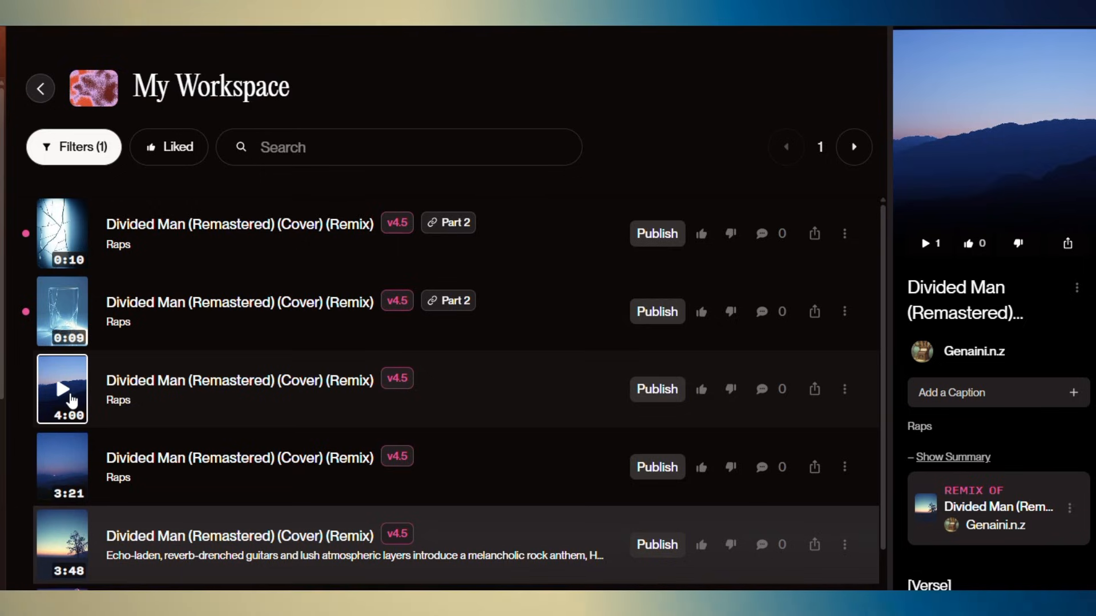
mouse_move(62, 312)
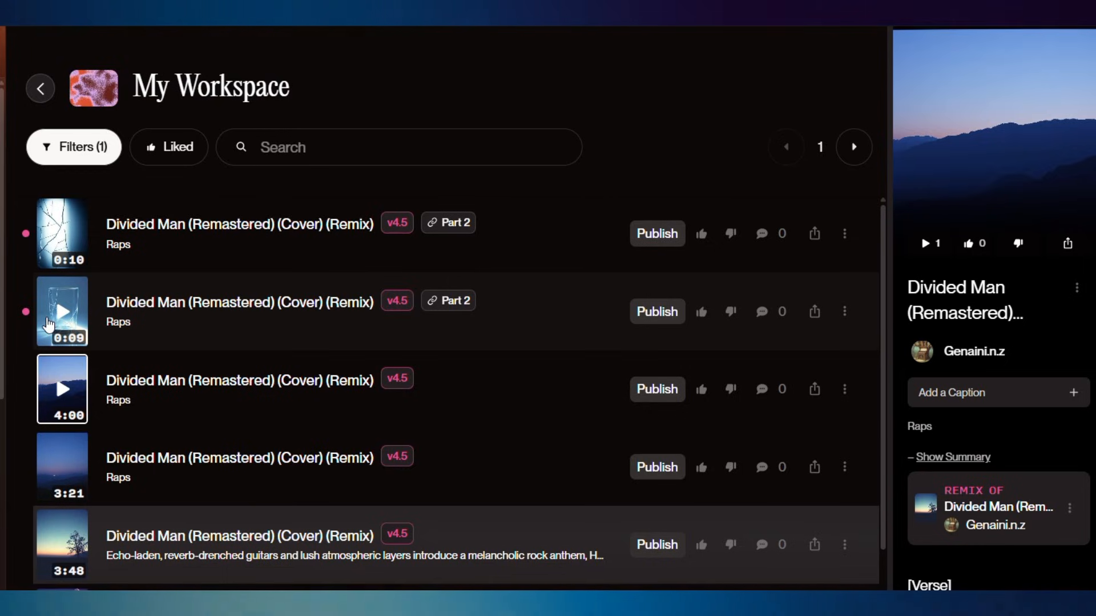
Play the second Part 2 extension clip and open the first clip's options menu.
click(62, 312)
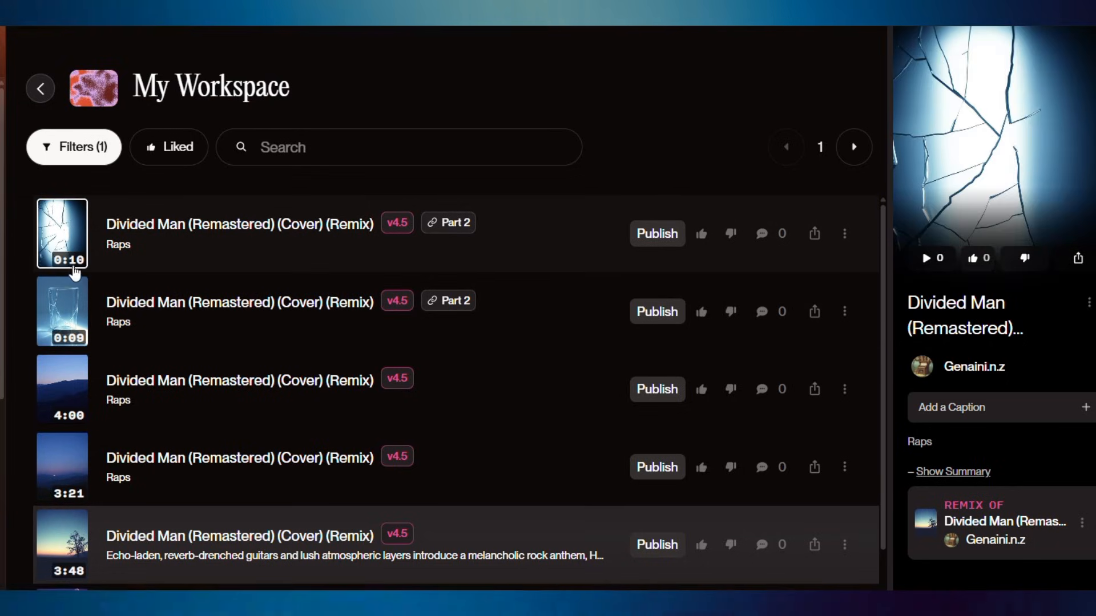
mouse_move(256, 292)
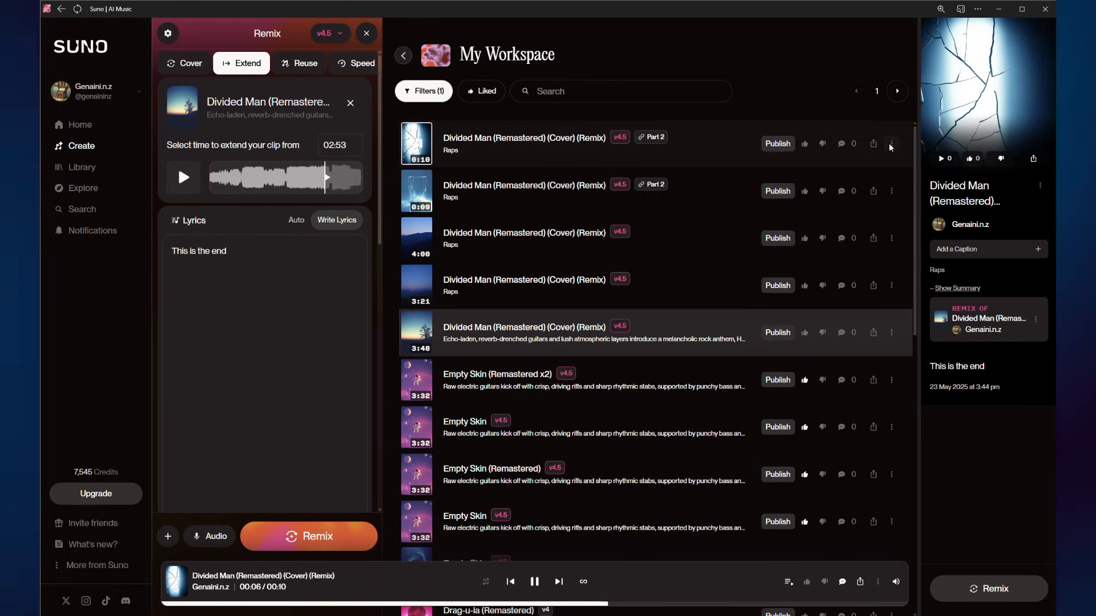
click(891, 144)
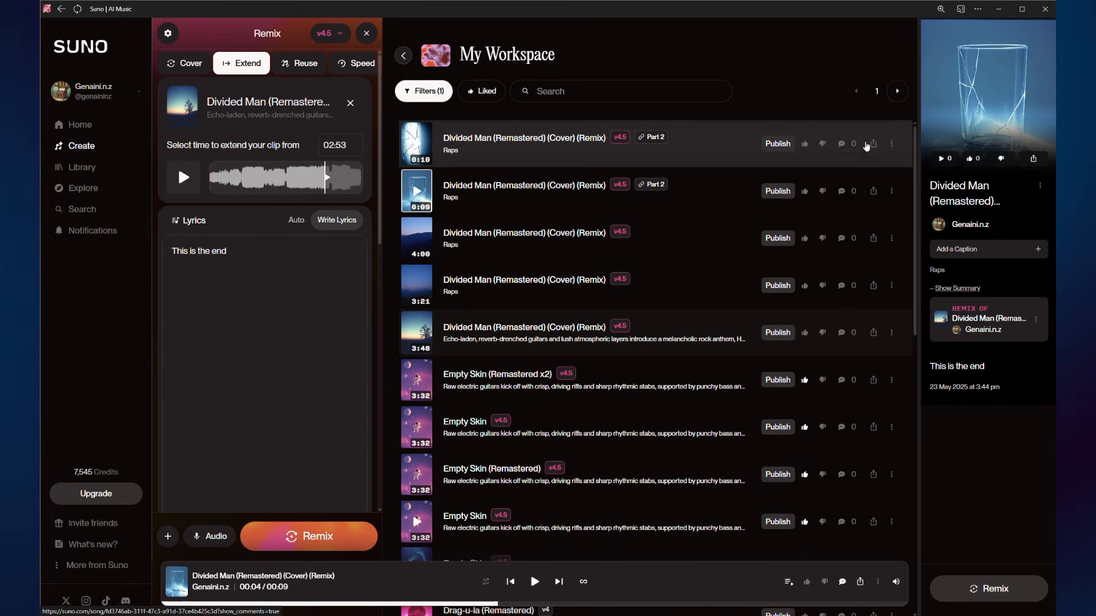
click(892, 143)
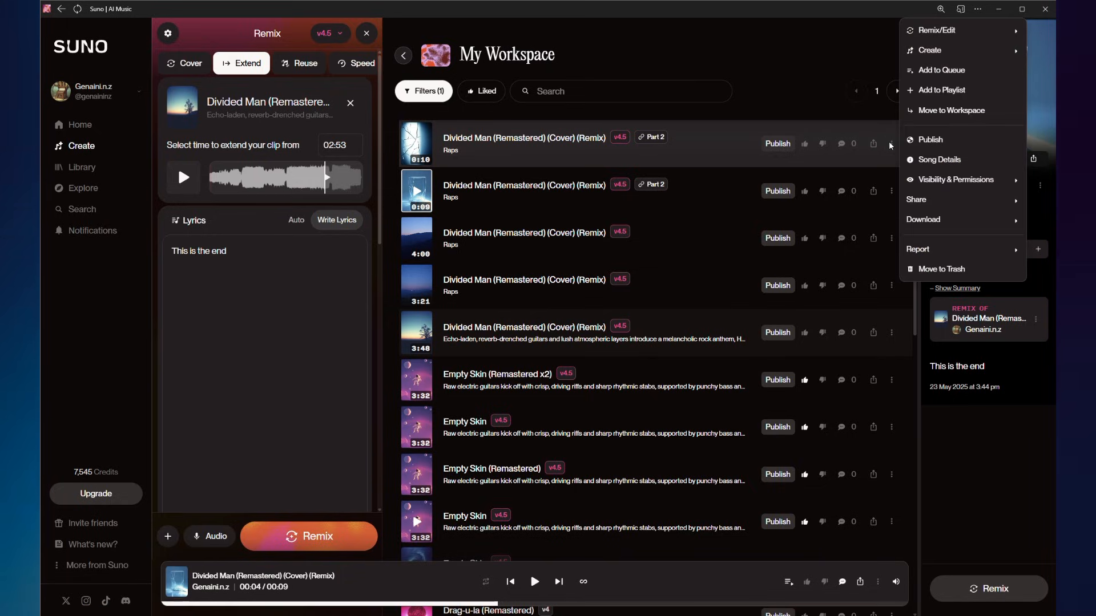
mouse_move(962, 50)
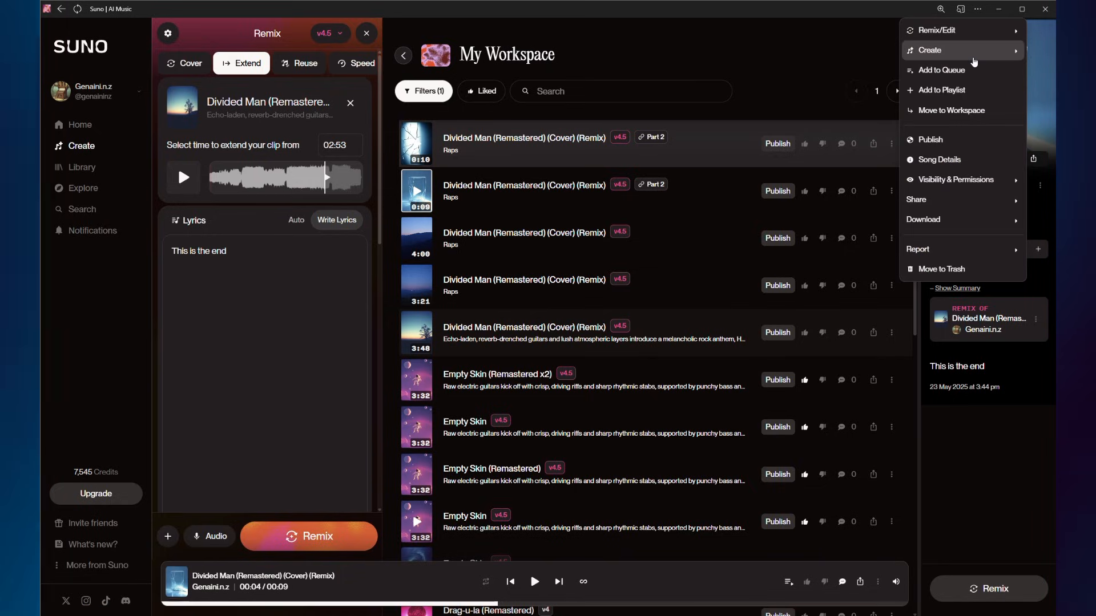
mouse_move(929, 50)
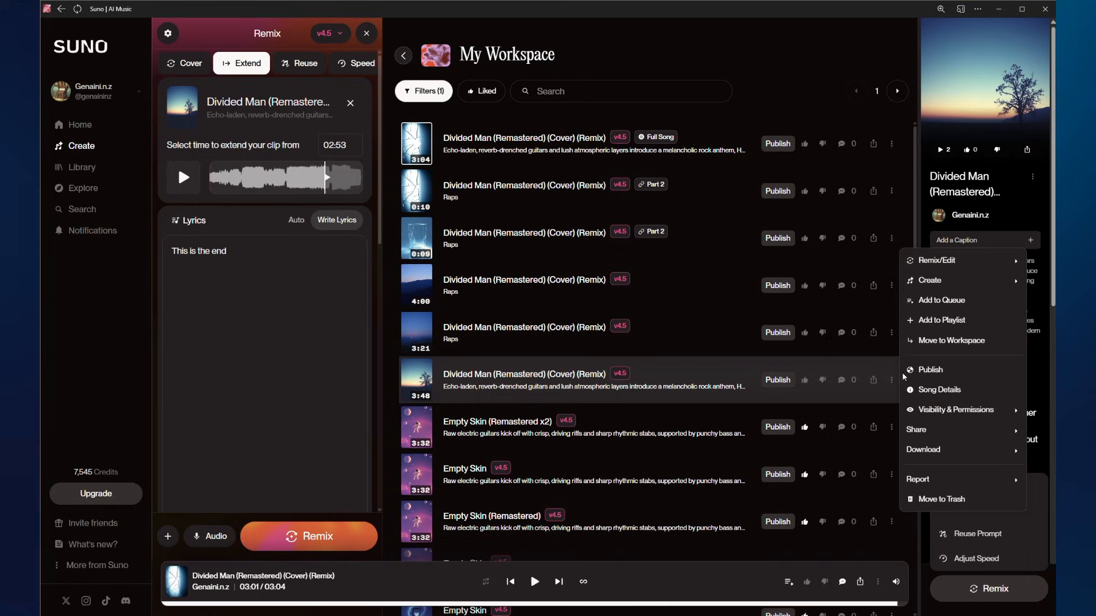
mouse_move(936, 261)
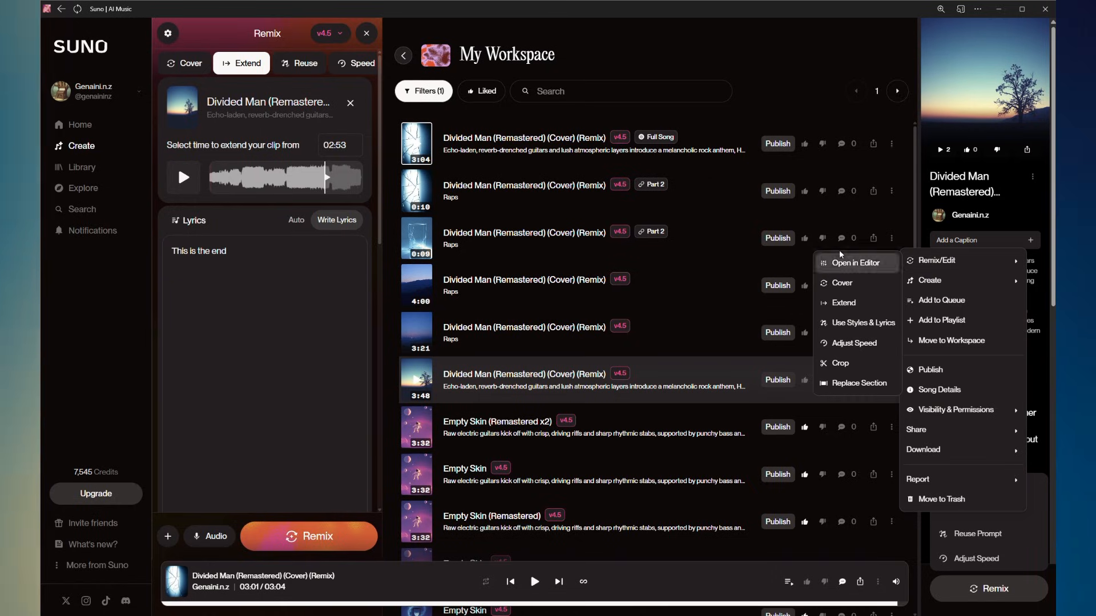
mouse_move(863, 383)
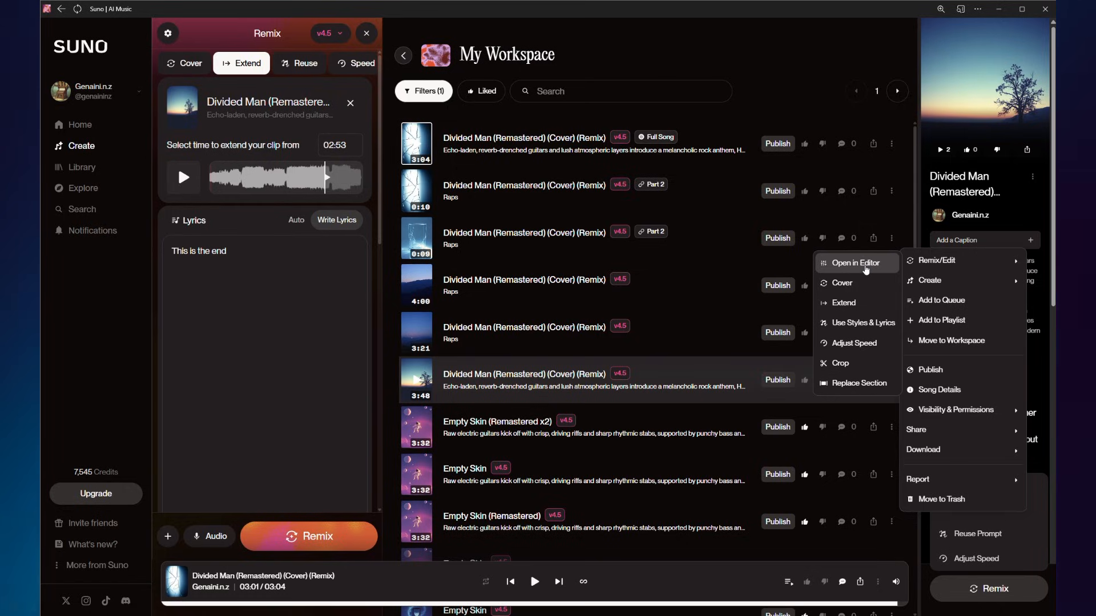
mouse_move(841, 283)
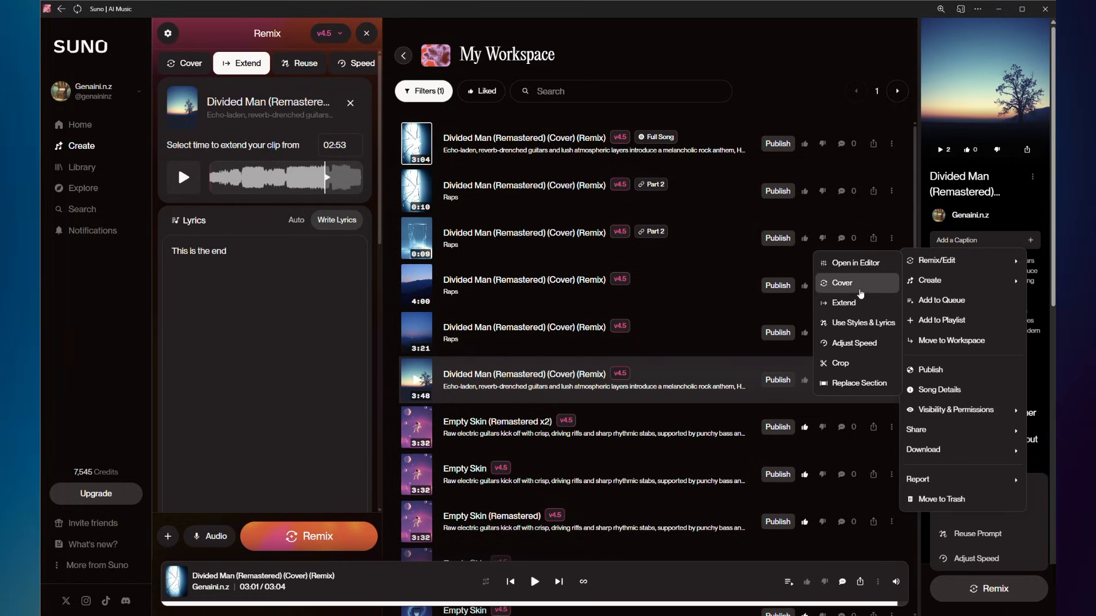
mouse_move(863, 323)
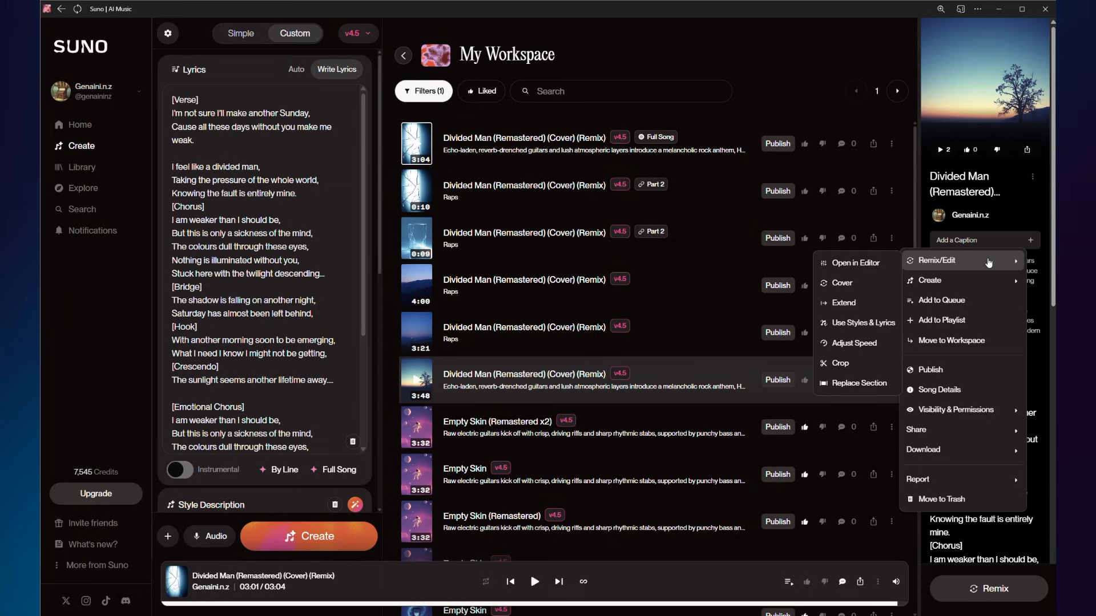
Load the original song's styles and lyrics into a Reuse remix and review them.
click(937, 260)
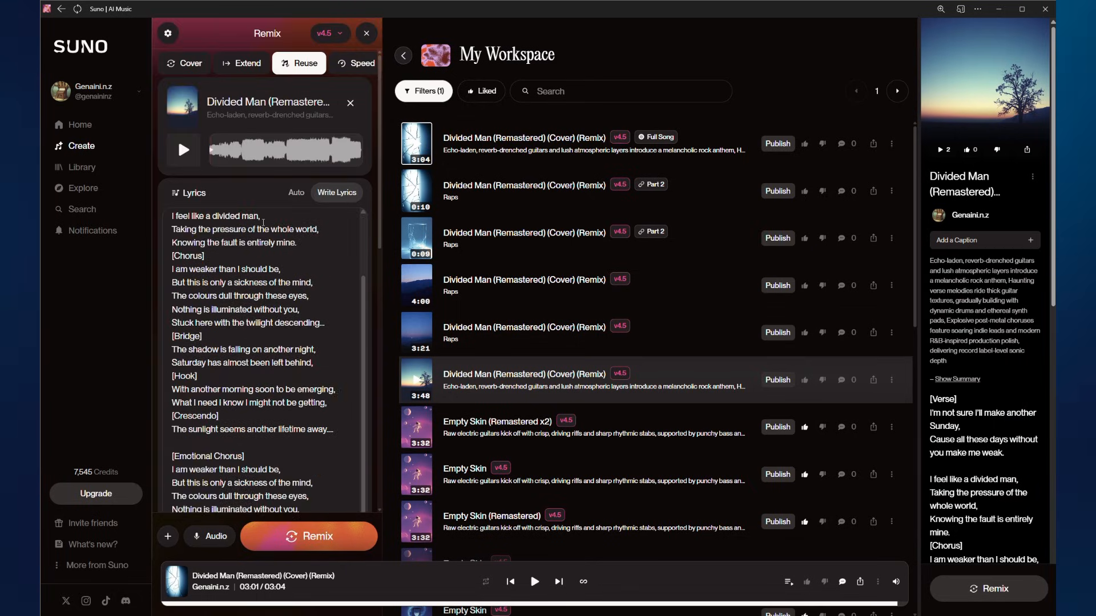
scroll(down, 3)
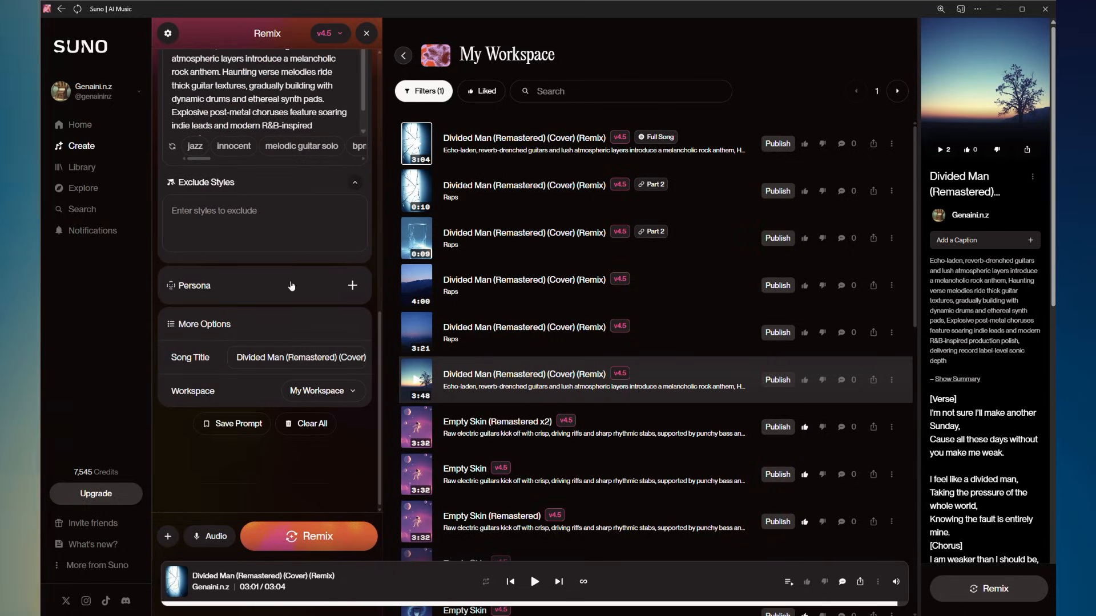
click(303, 63)
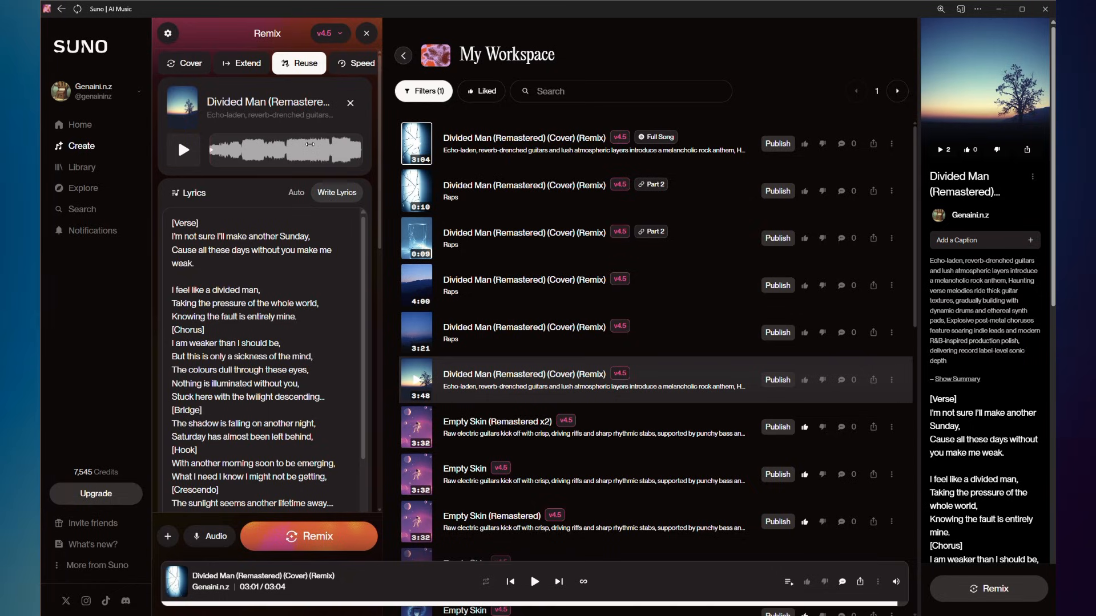
Remix Divided Man at 1.25x speed with Keep Pitch turned on.
click(988, 588)
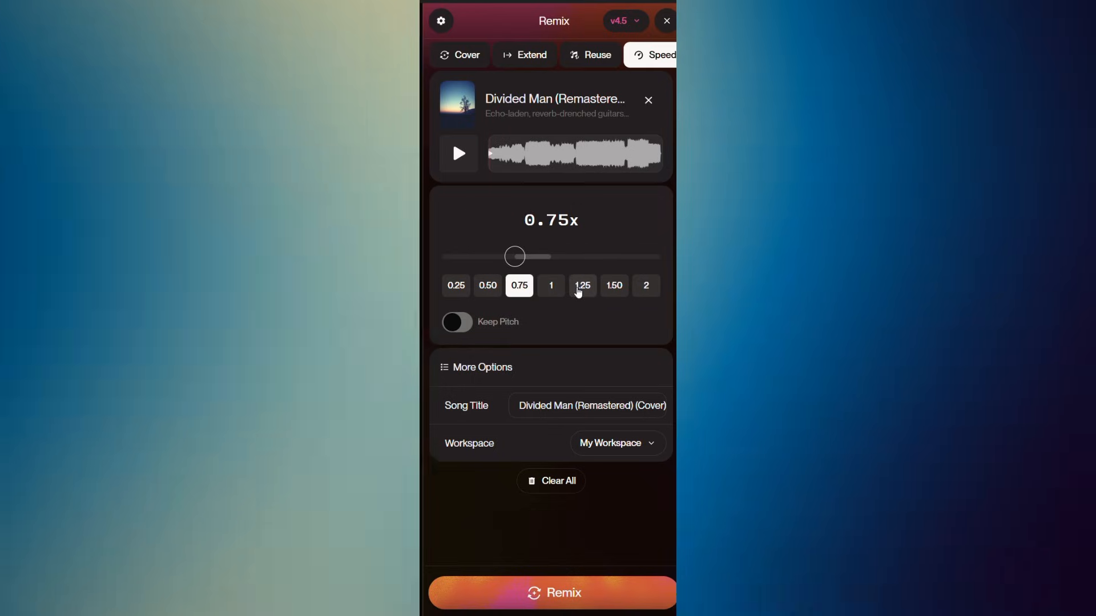
click(583, 286)
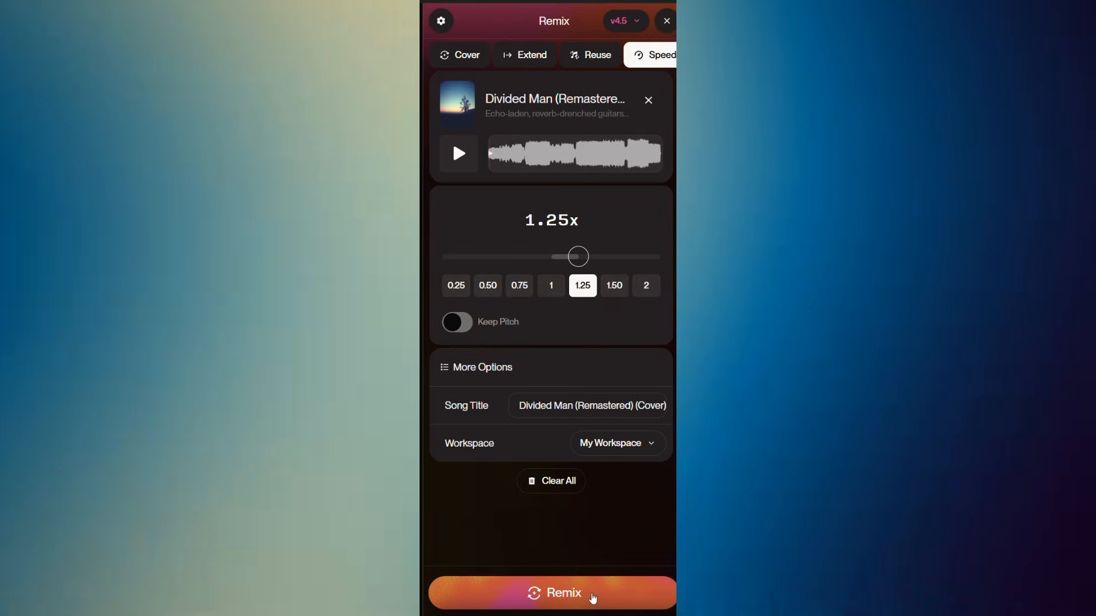
click(457, 321)
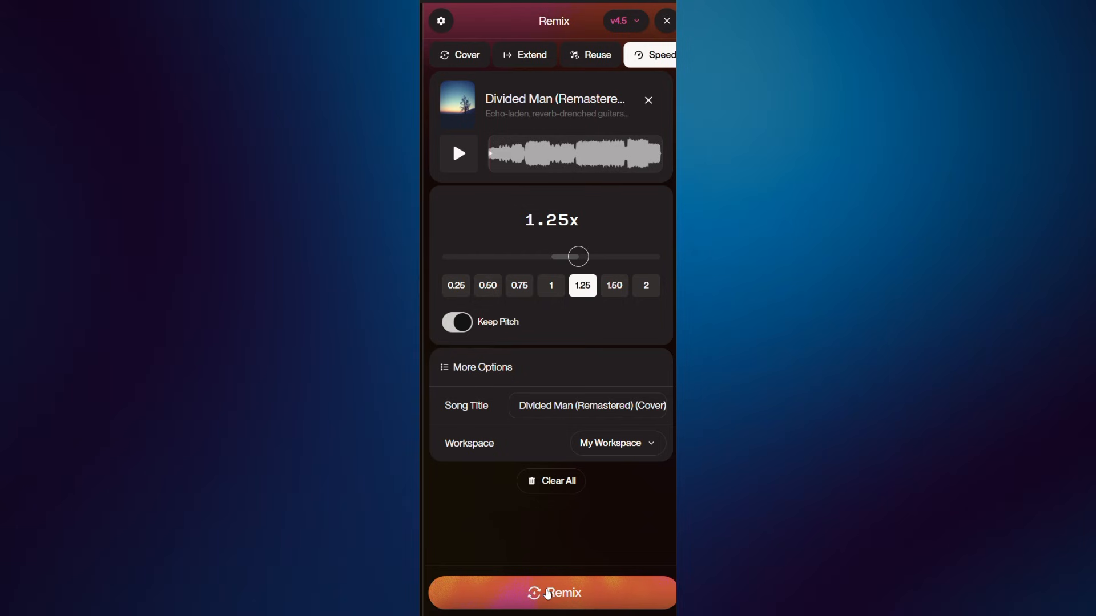
click(552, 593)
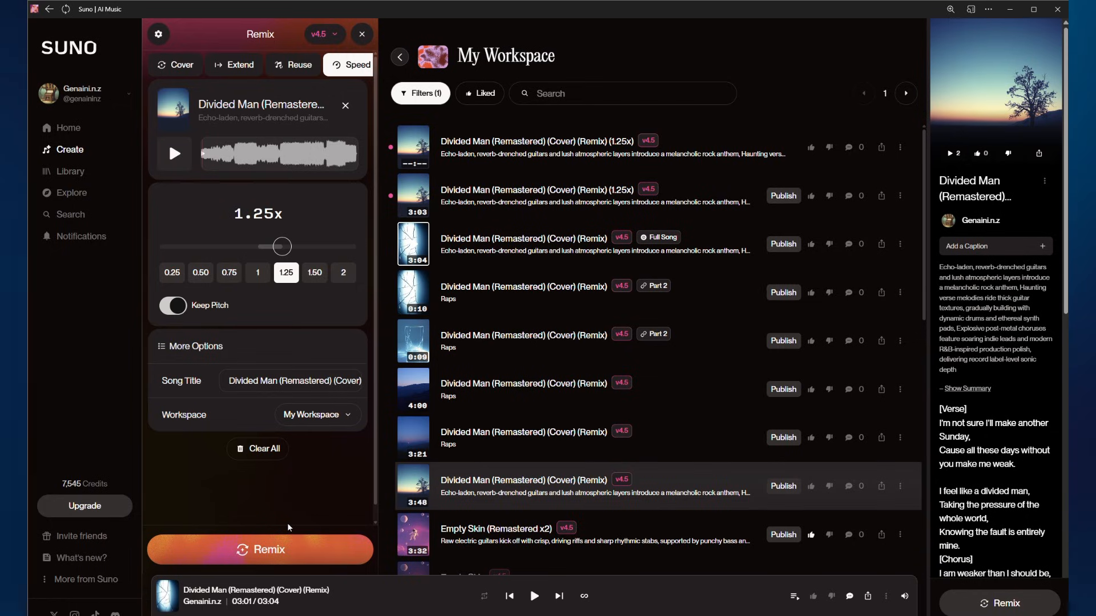
mouse_move(431, 205)
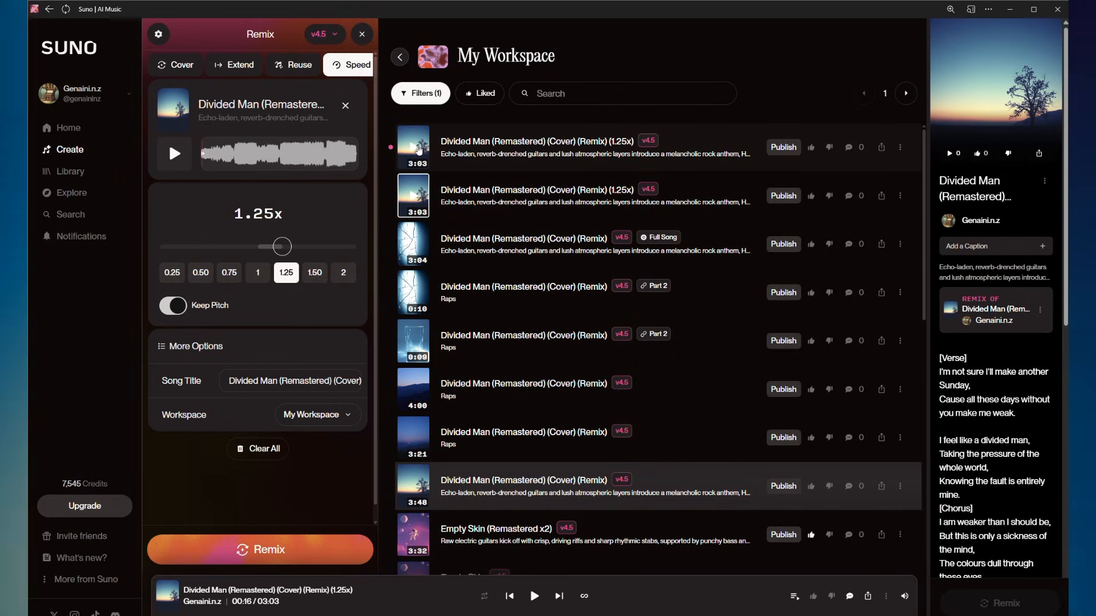
Select a workspace track, then briefly play the source cover remix to compare.
click(413, 146)
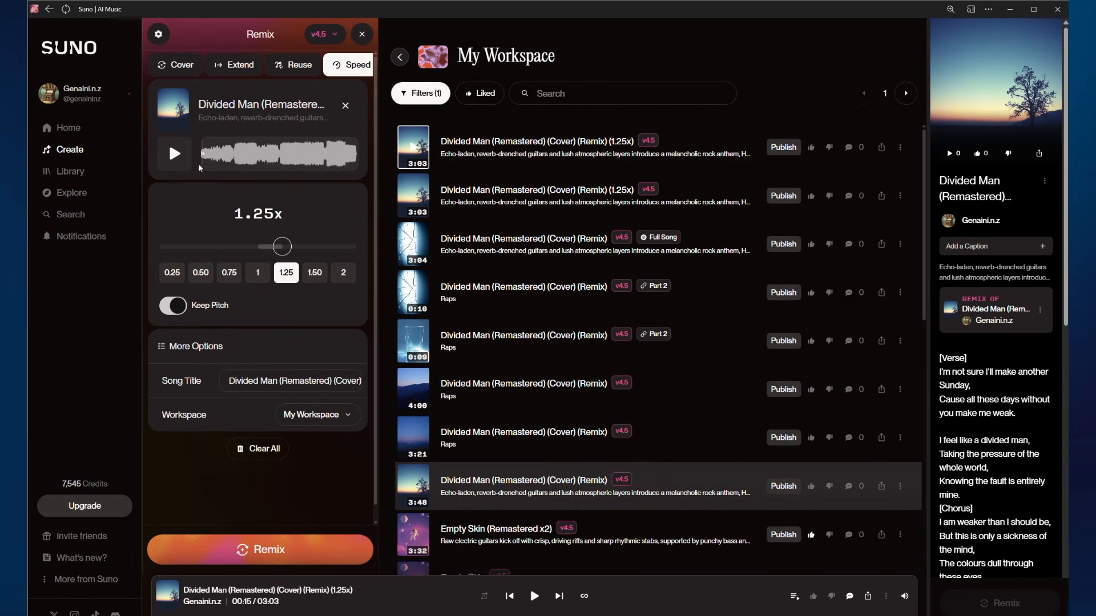
click(173, 153)
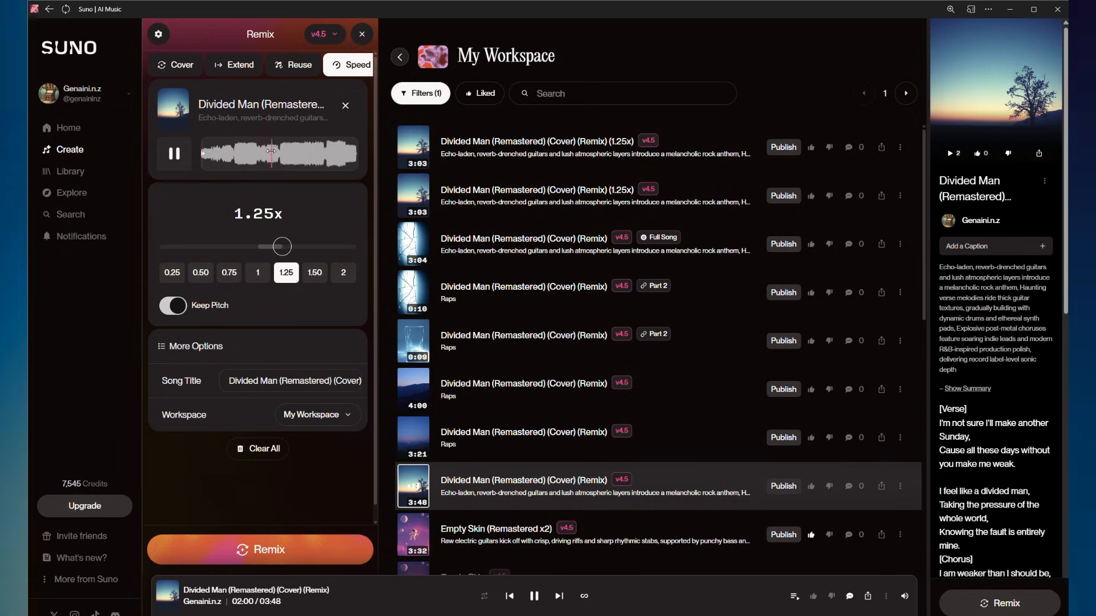
click(173, 153)
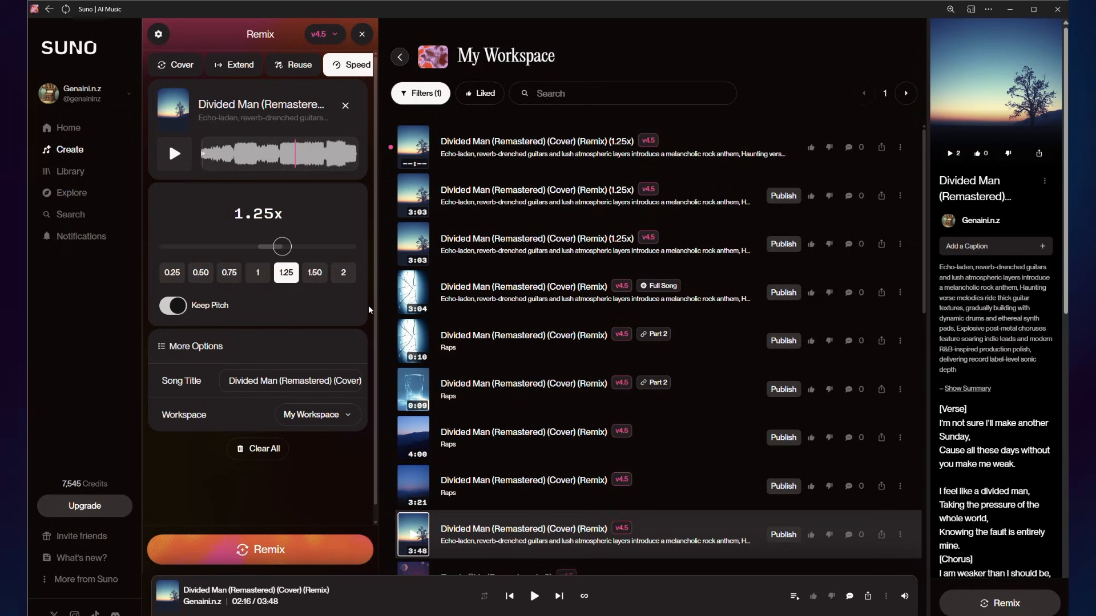
Load the third finished 3:03 1.25x Divided Man version in the player.
click(411, 147)
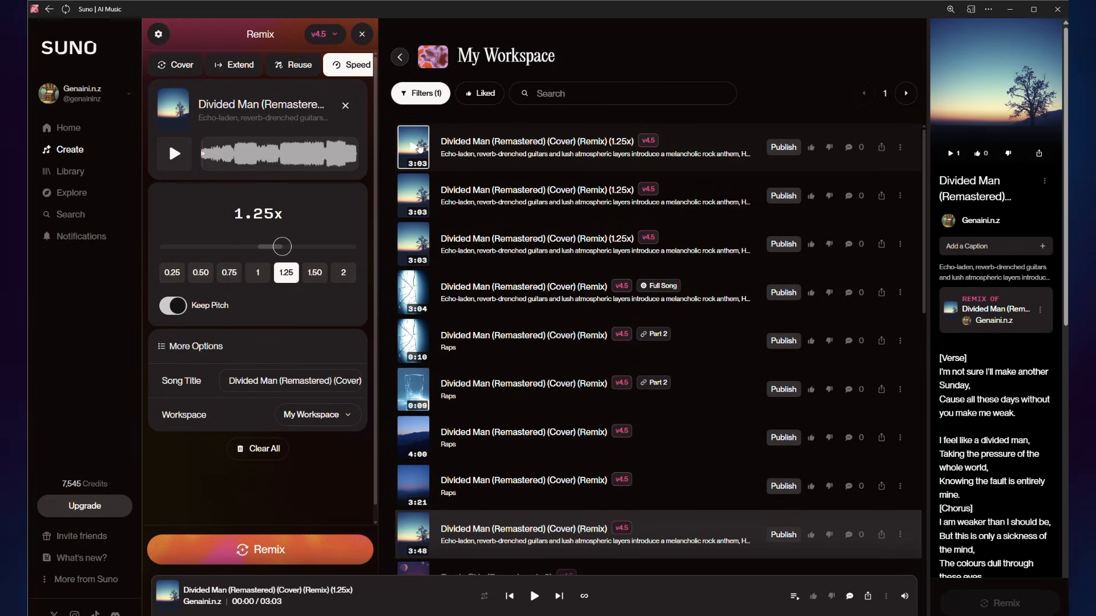
mouse_move(433, 171)
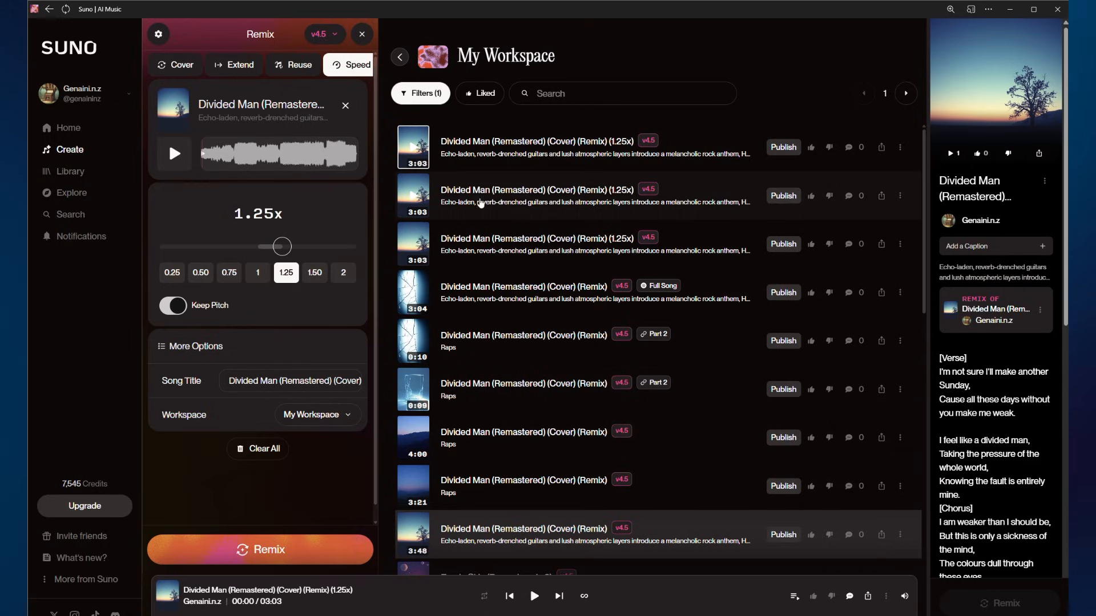
mouse_move(312, 202)
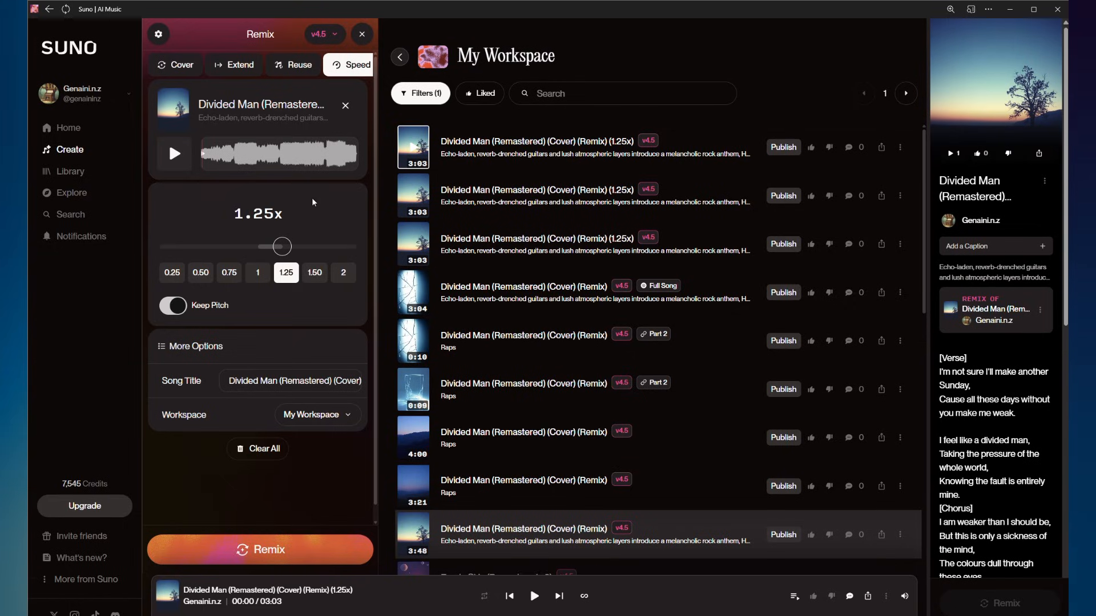
mouse_move(280, 199)
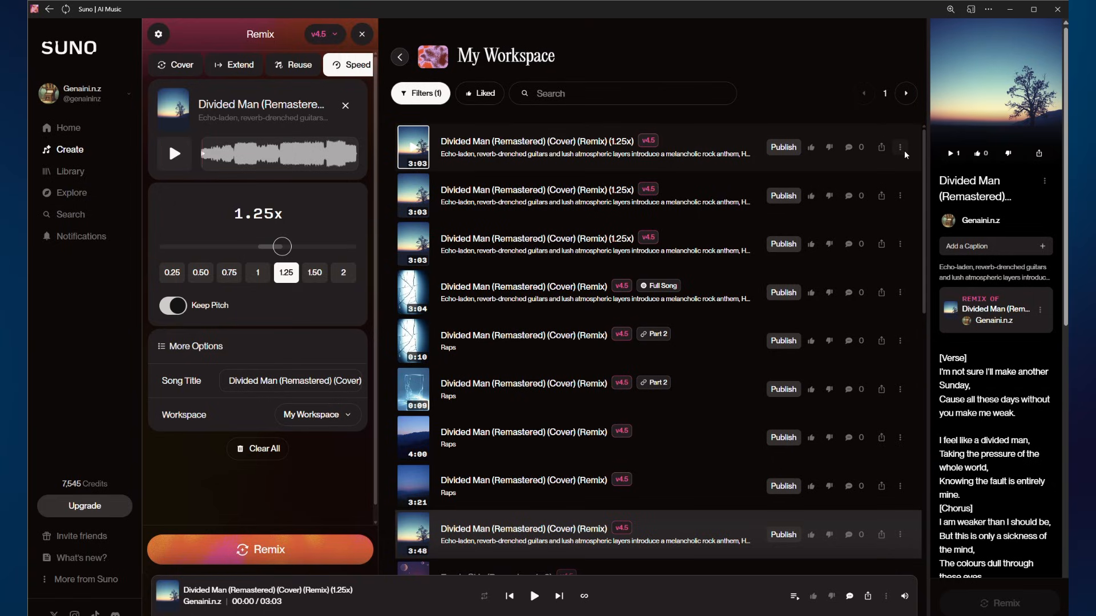
Open the newest 1.25x Divided Man remix in the song editor from its options menu.
click(901, 147)
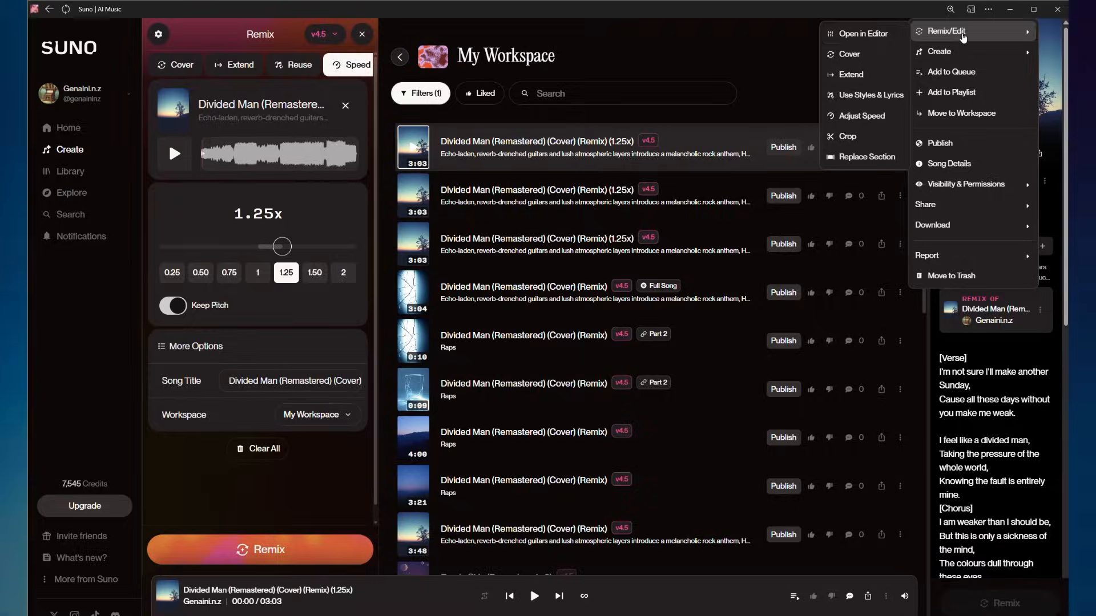
click(863, 33)
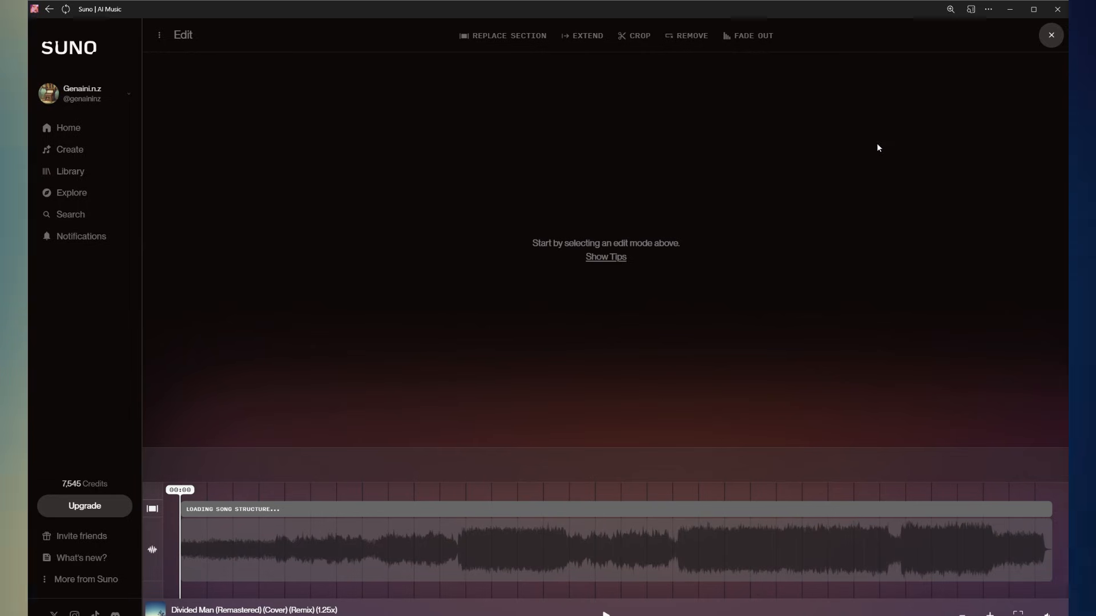
mouse_move(818, 38)
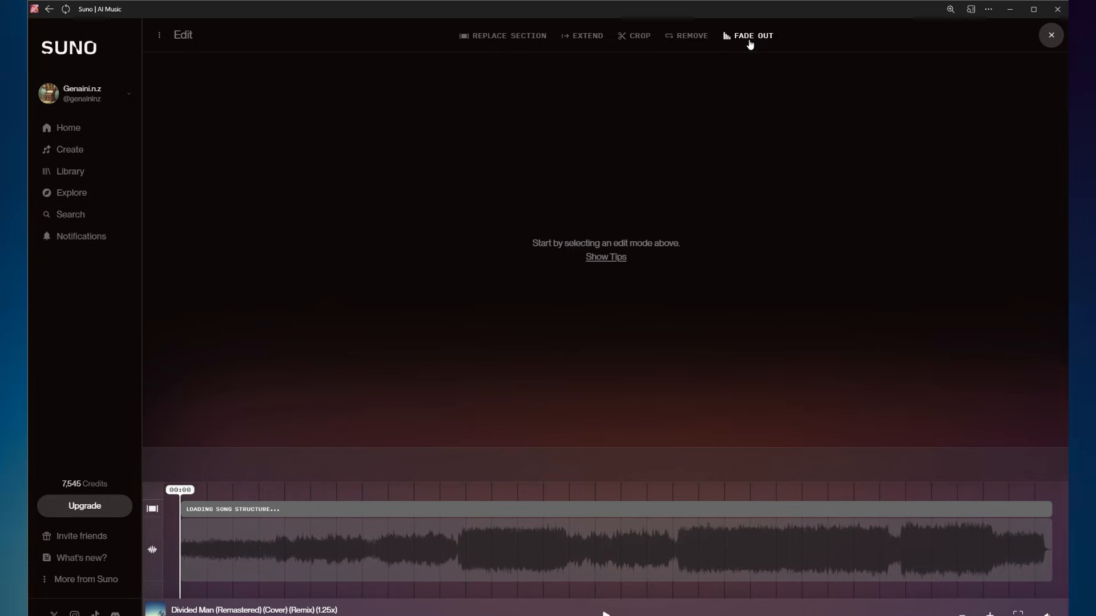
mouse_move(737, 51)
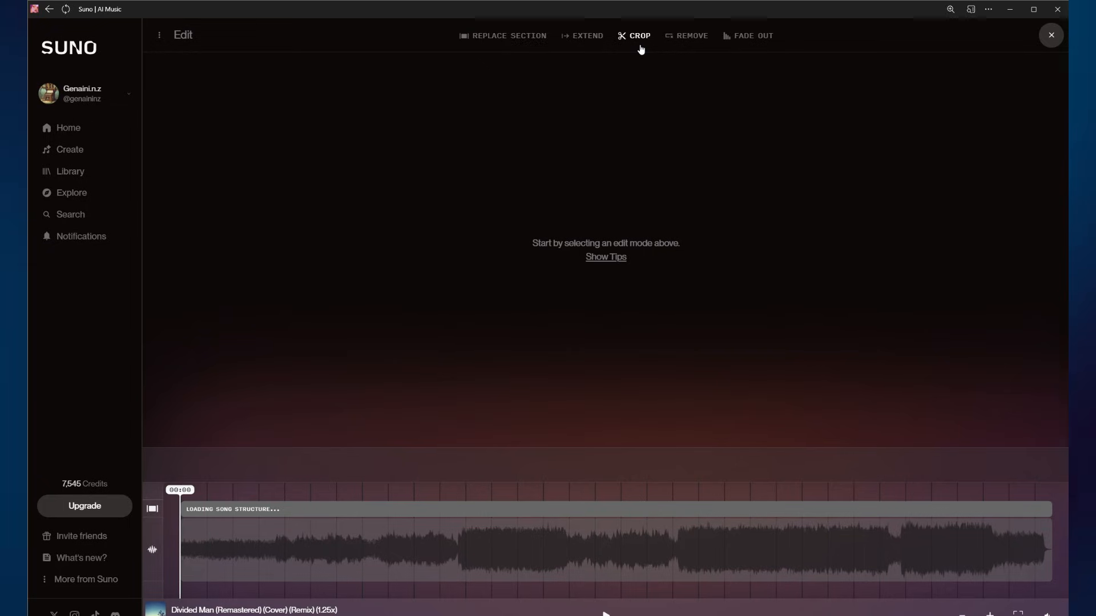
mouse_move(652, 50)
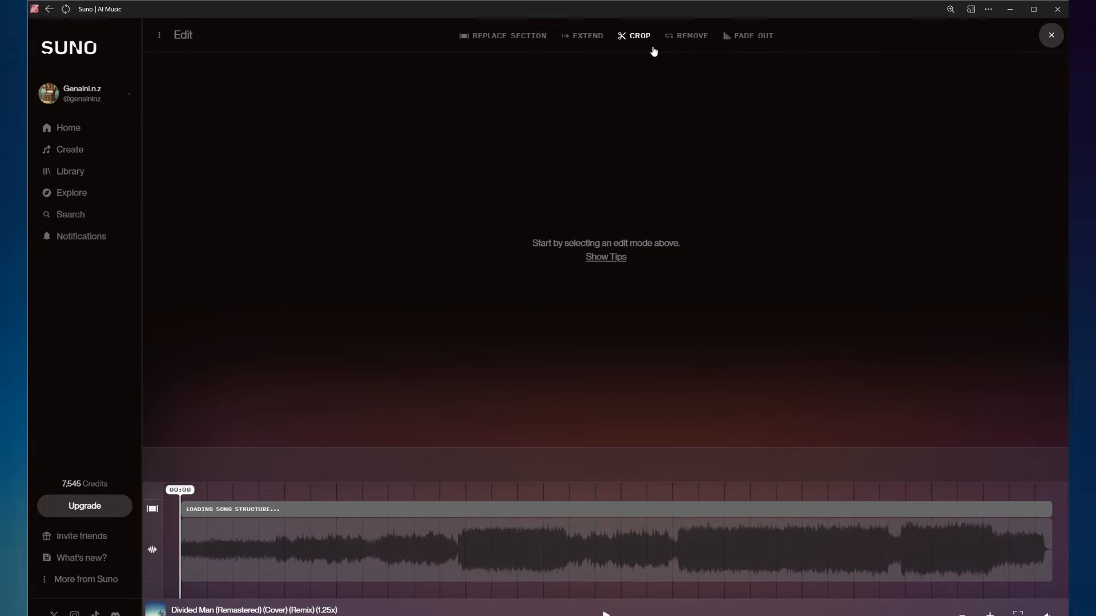
mouse_move(748, 35)
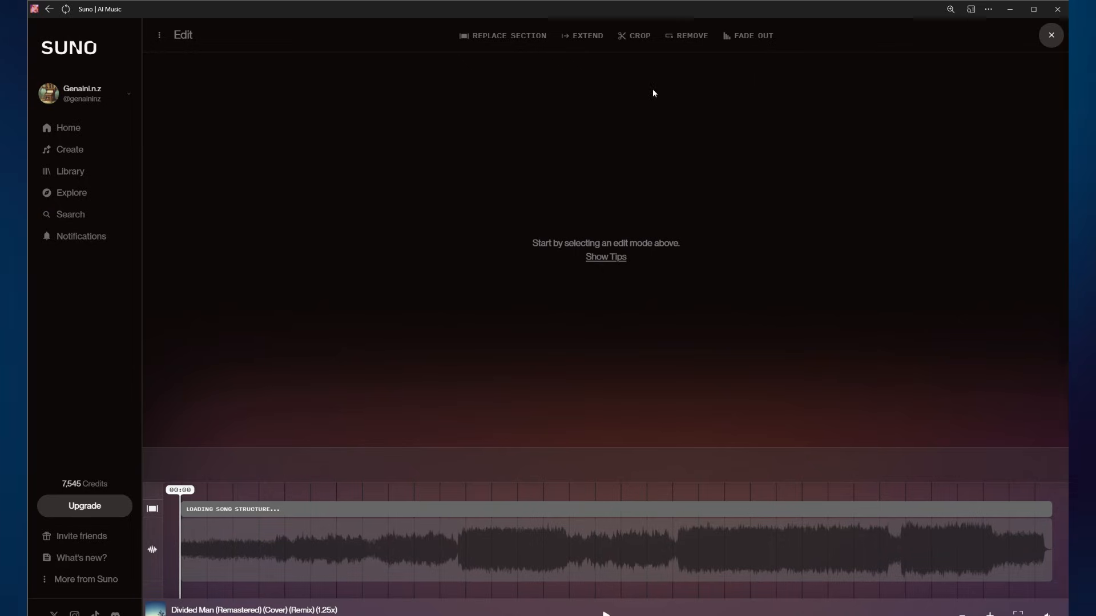
click(508, 35)
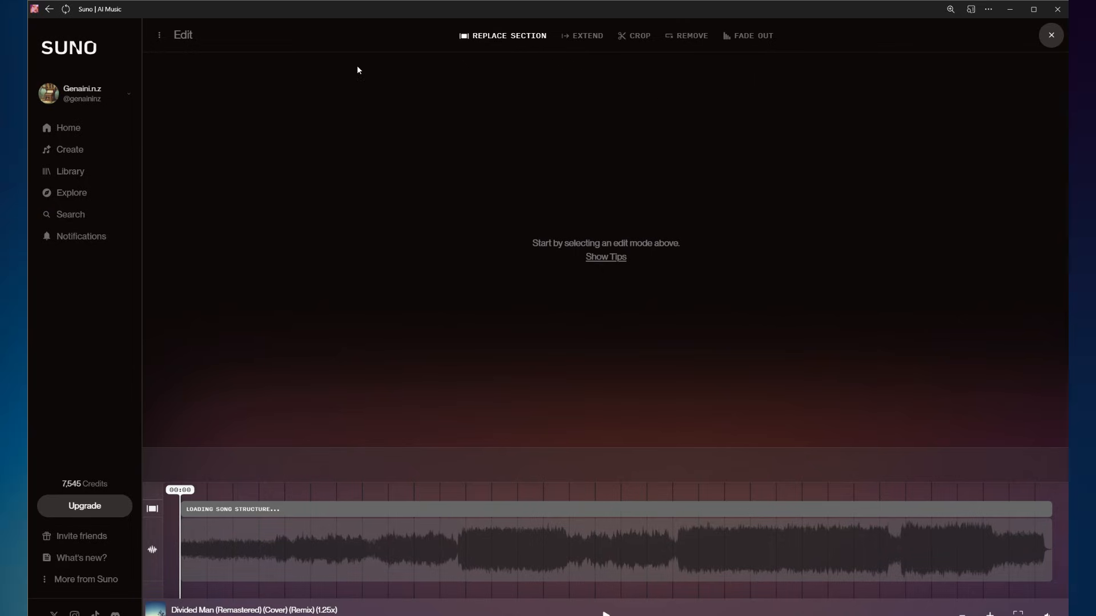
mouse_move(439, 84)
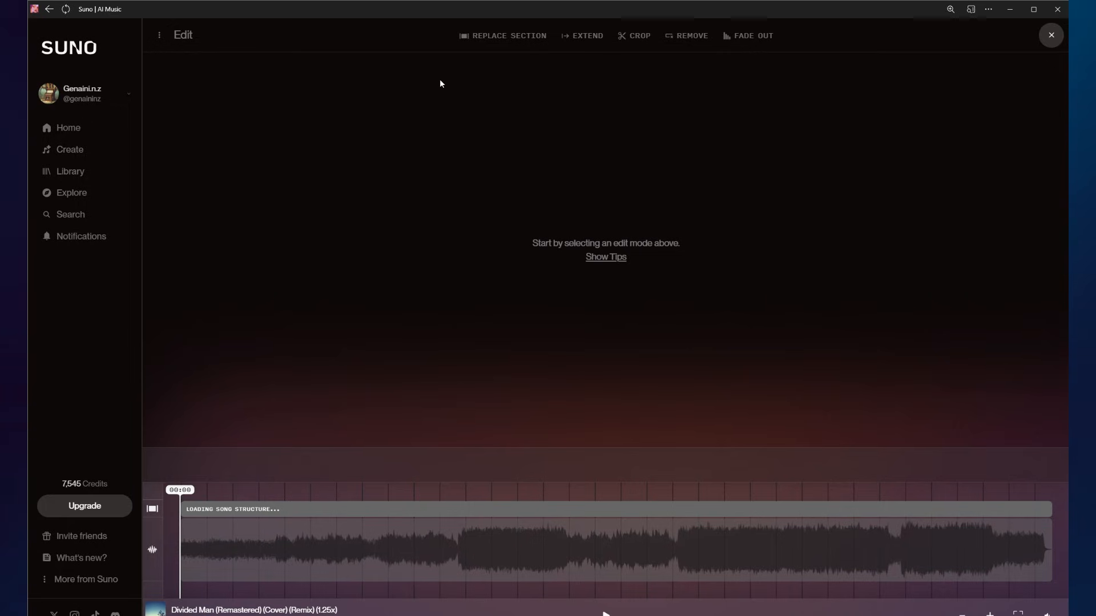
mouse_move(526, 97)
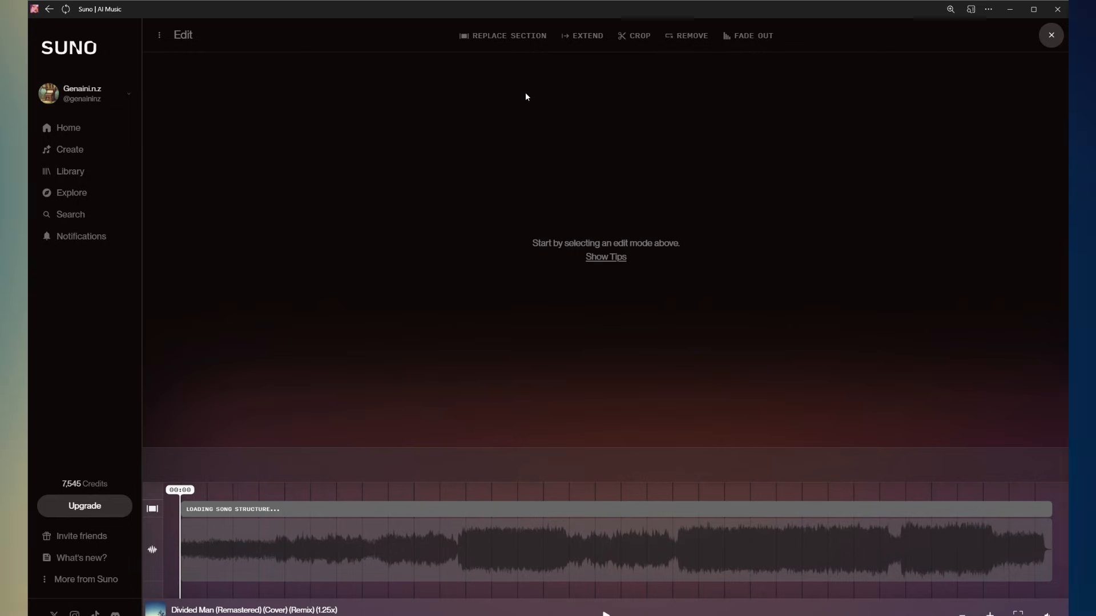
mouse_move(685, 95)
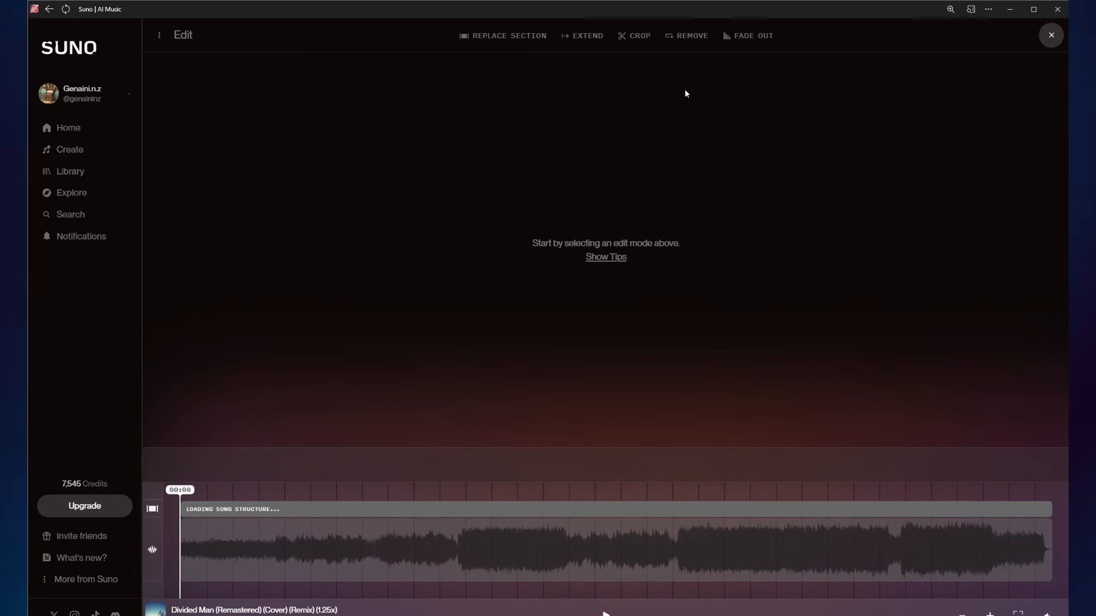
mouse_move(689, 91)
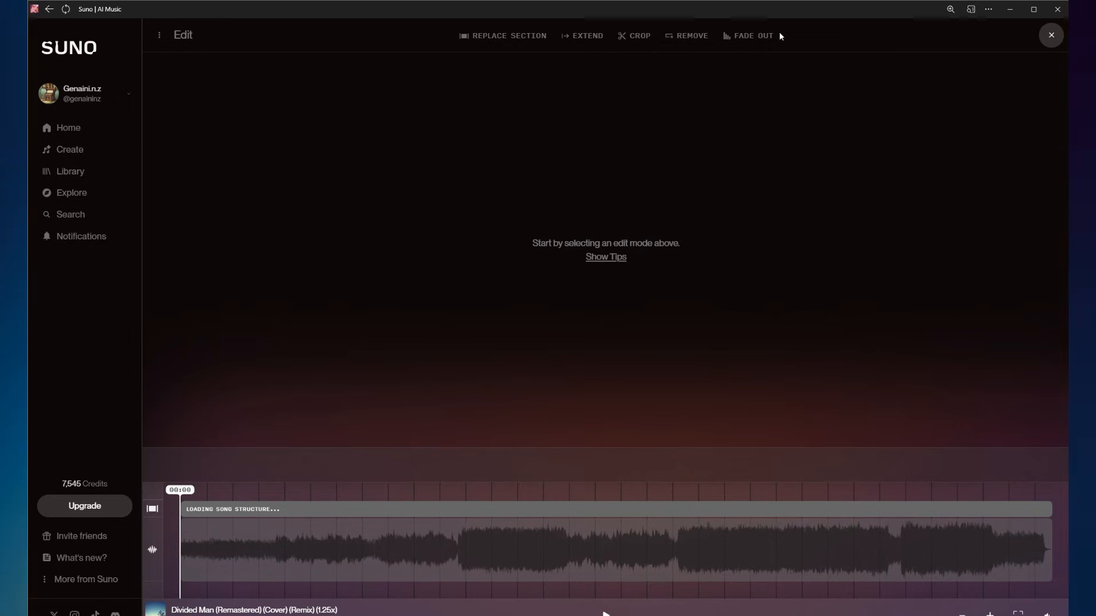
mouse_move(775, 19)
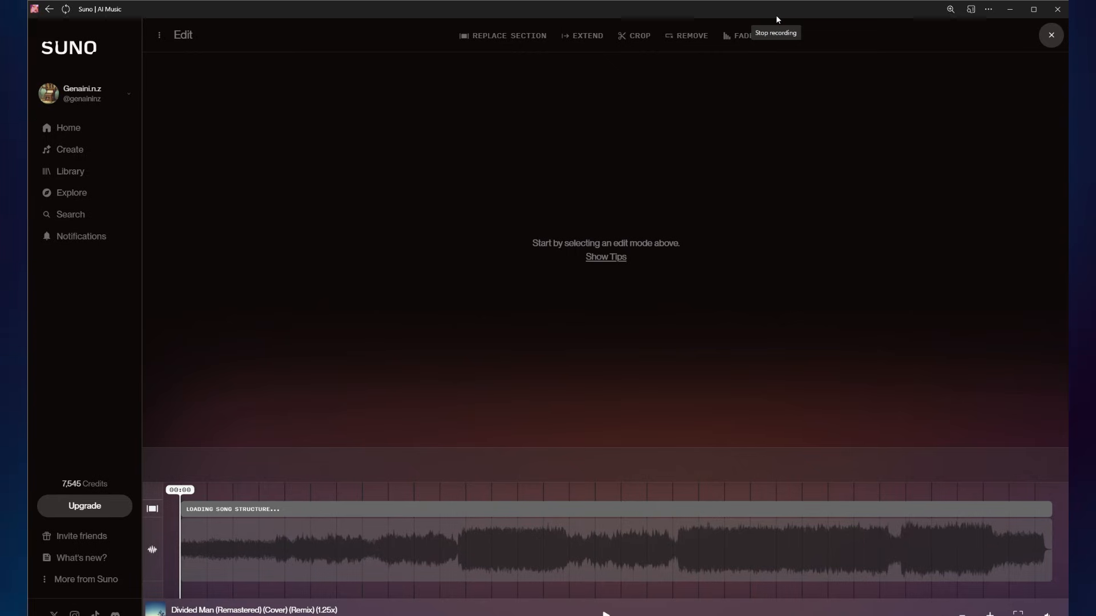